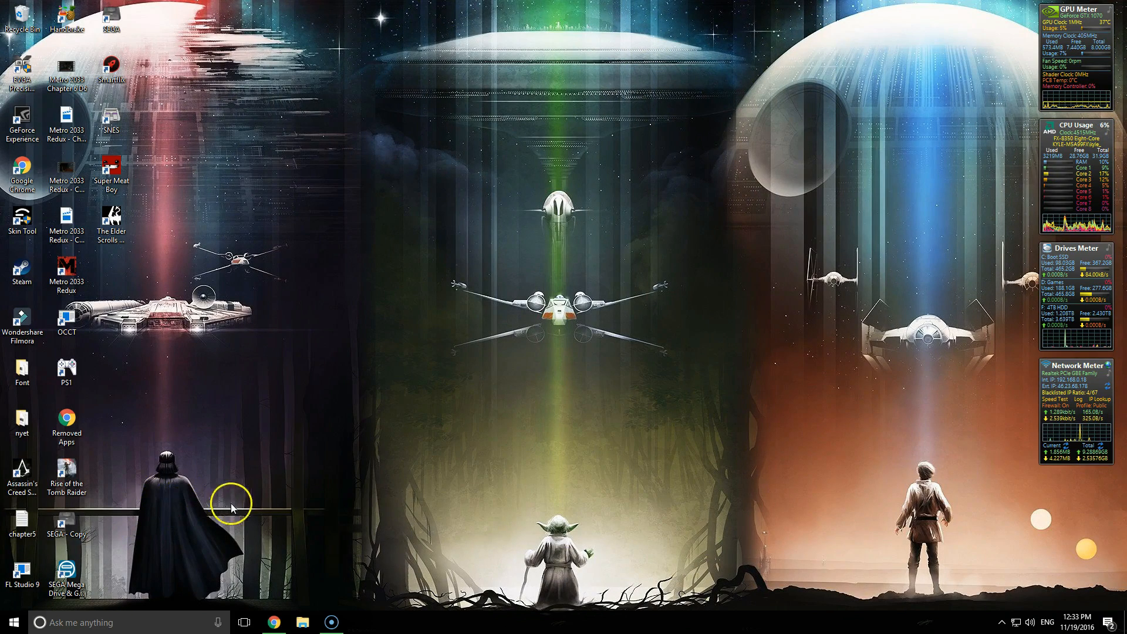
mouse_move(272, 510)
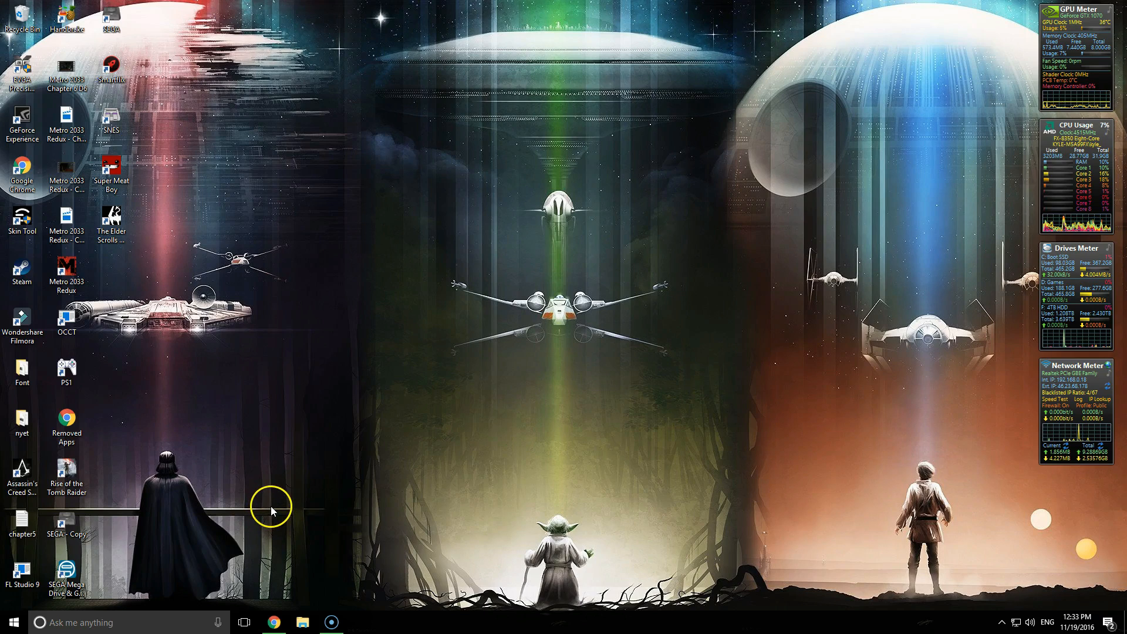
mouse_move(318, 484)
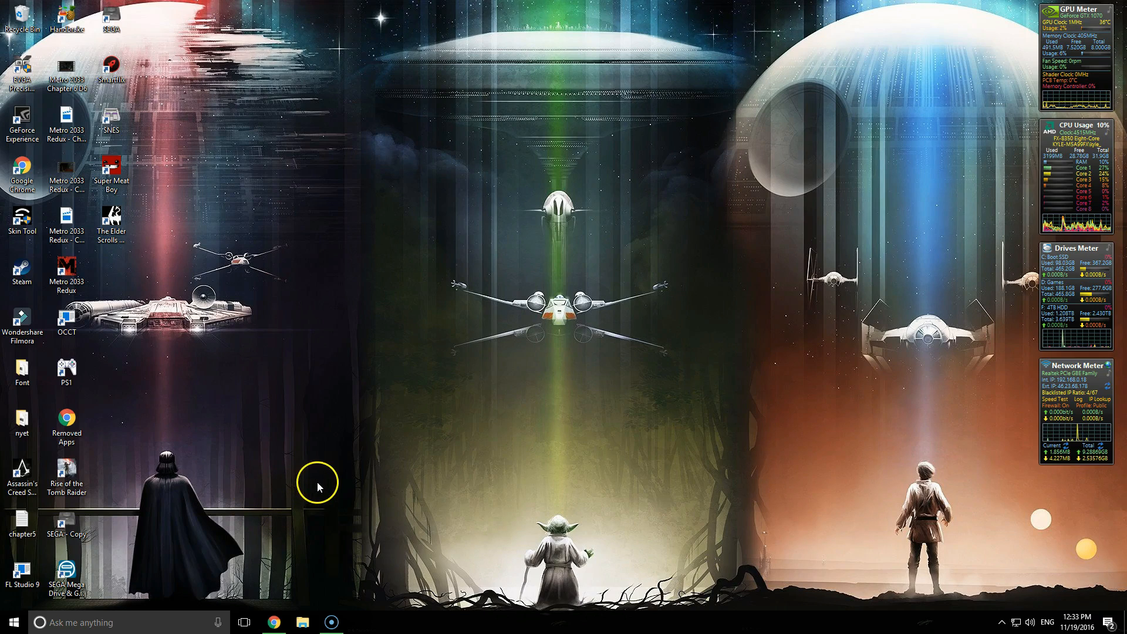
mouse_move(316, 486)
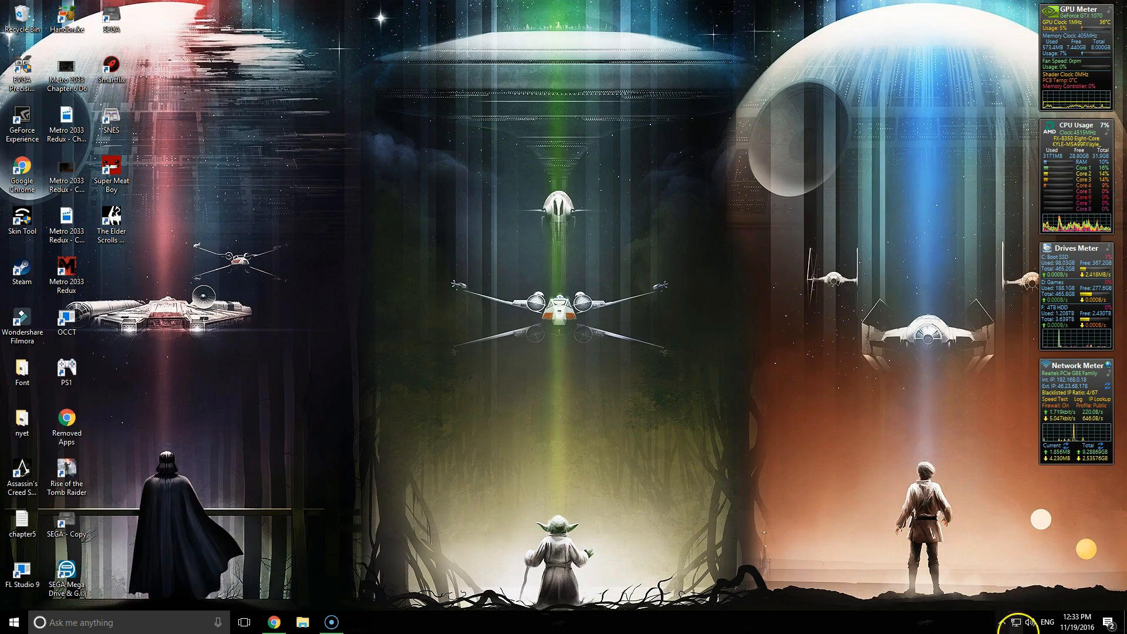
Step: Expand the taskbar's hidden tray icons to expose the NVIDIA GeForce Experience icon
left_click(1003, 623)
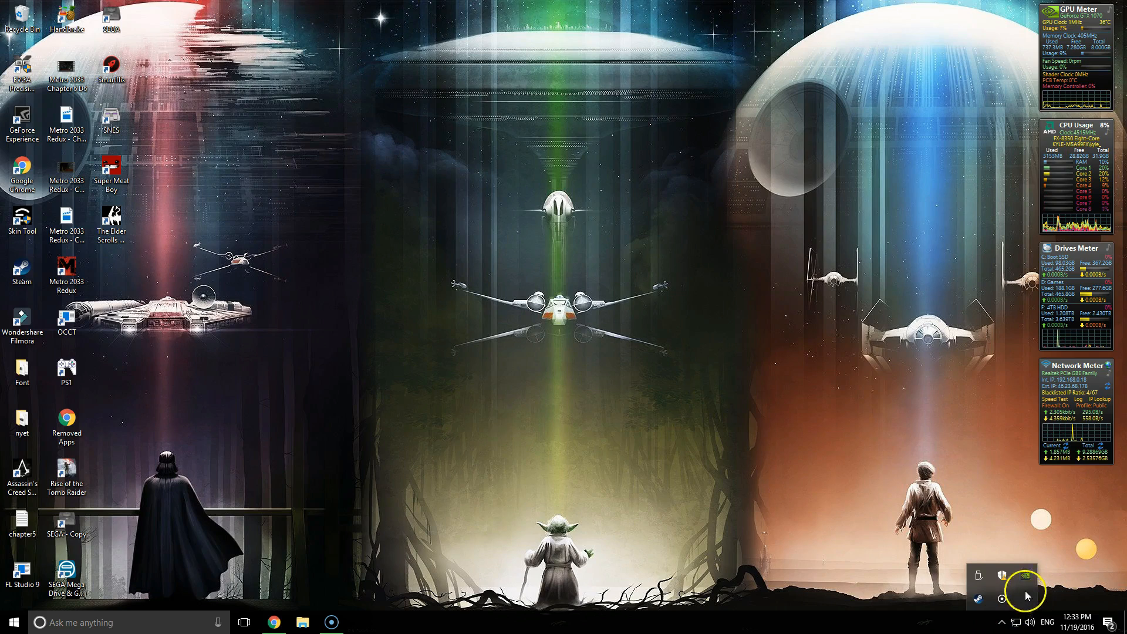
mouse_move(705, 497)
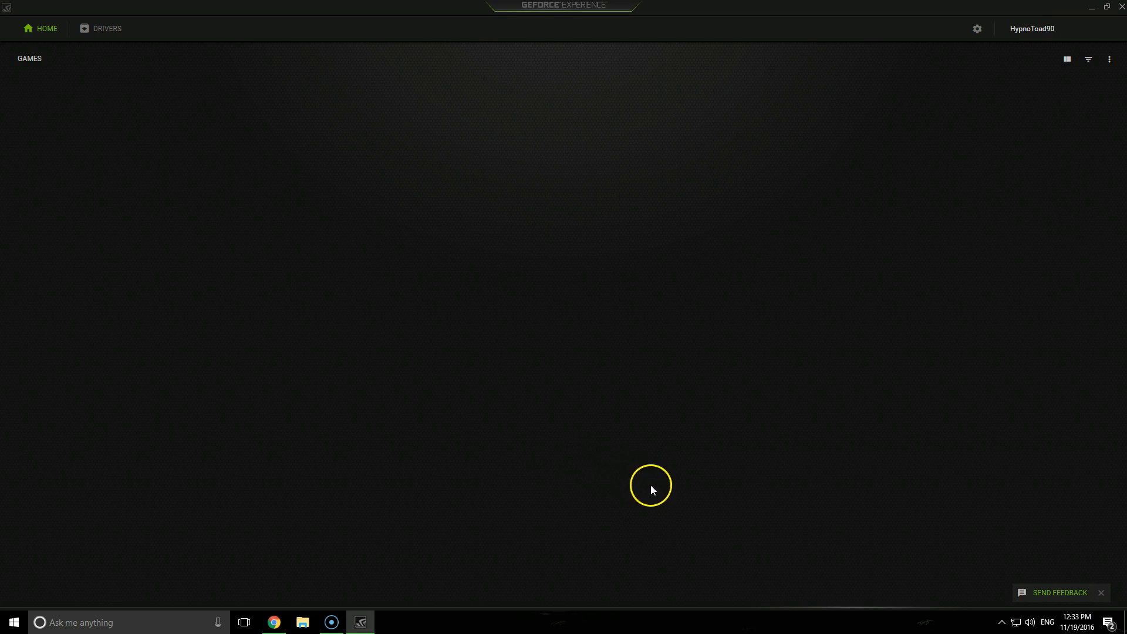
mouse_move(888, 138)
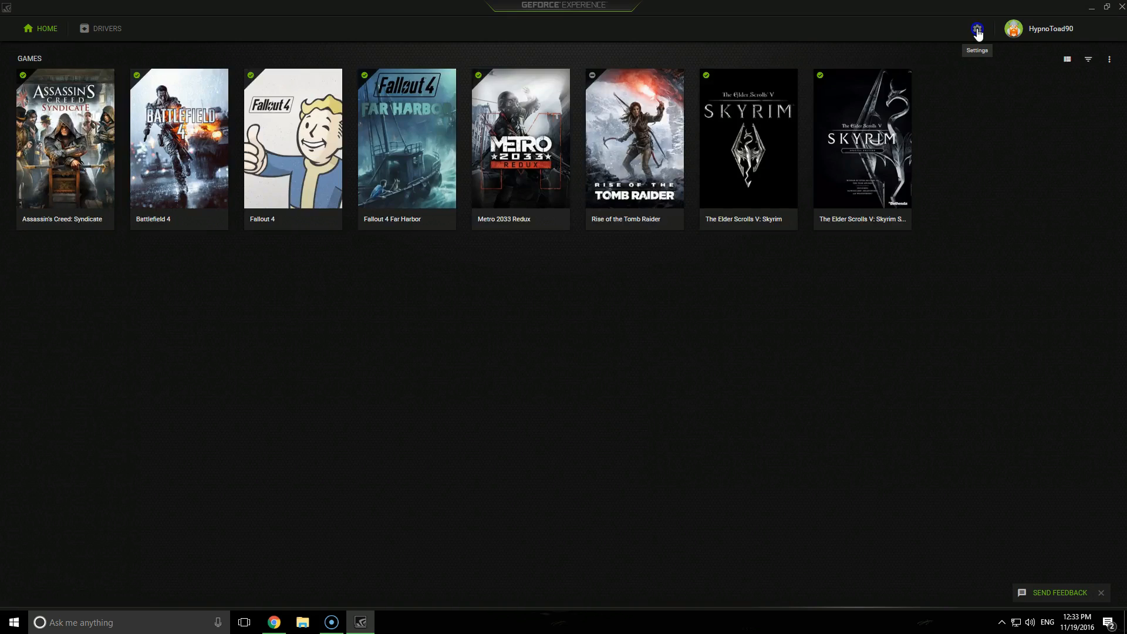
Step: In GeForce Experience settings, view the Account tab, then return to General
left_click(976, 29)
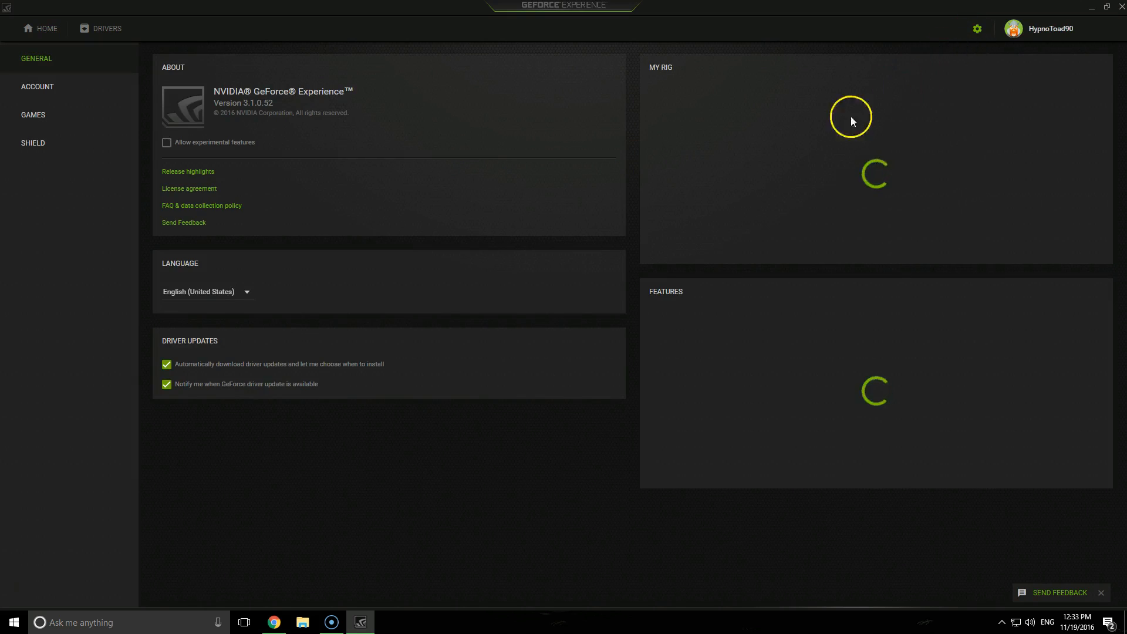
mouse_move(545, 318)
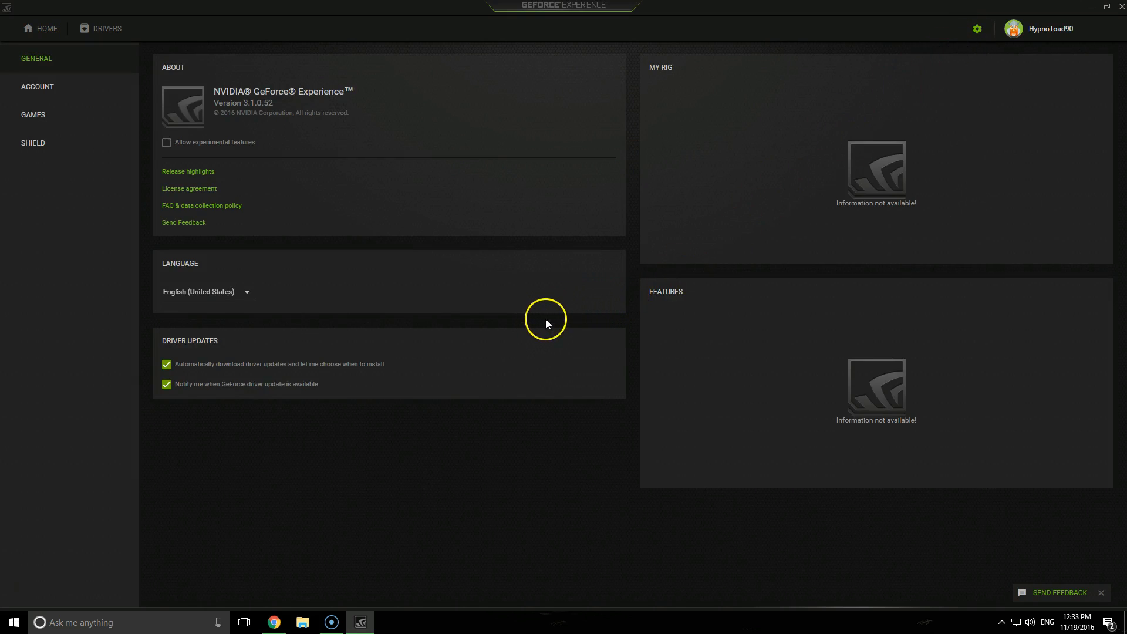
mouse_move(532, 329)
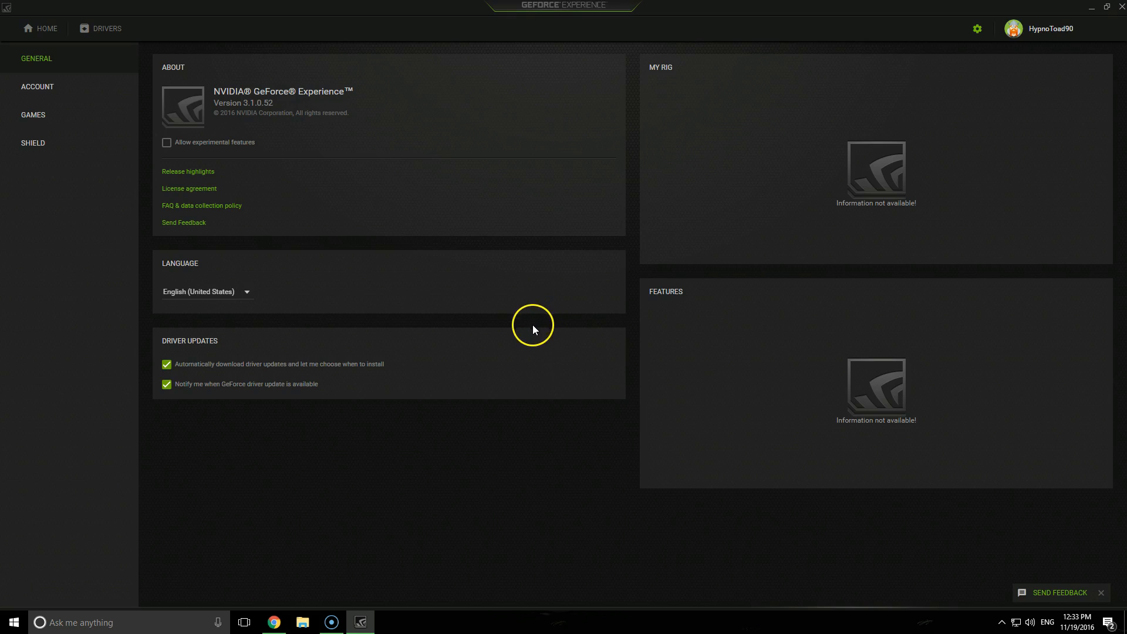
mouse_move(173, 323)
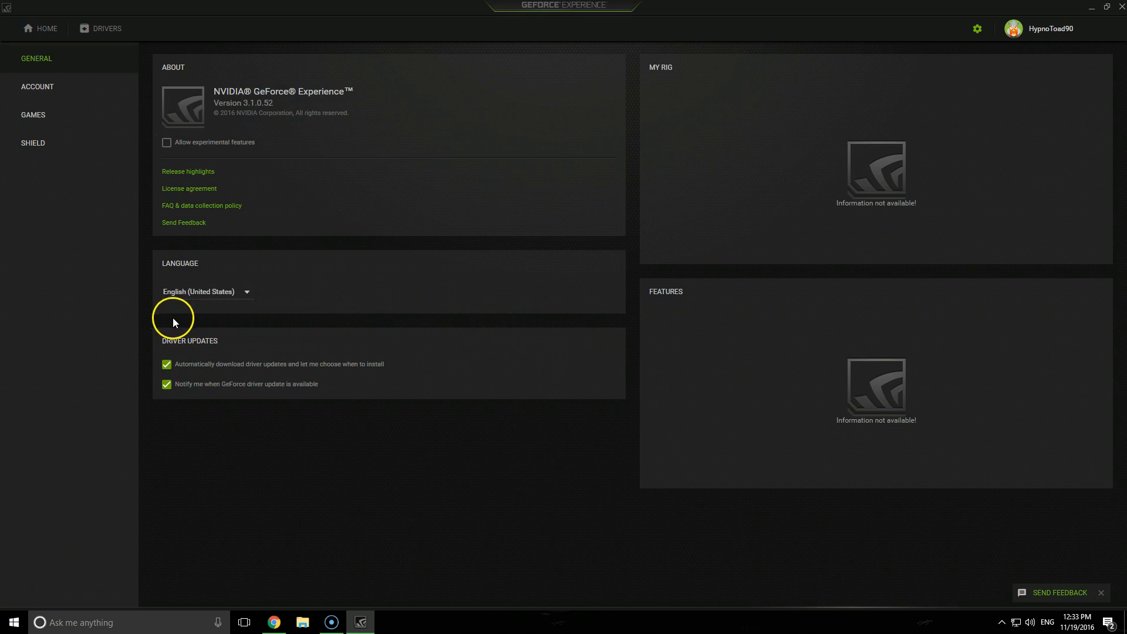
mouse_move(208, 327)
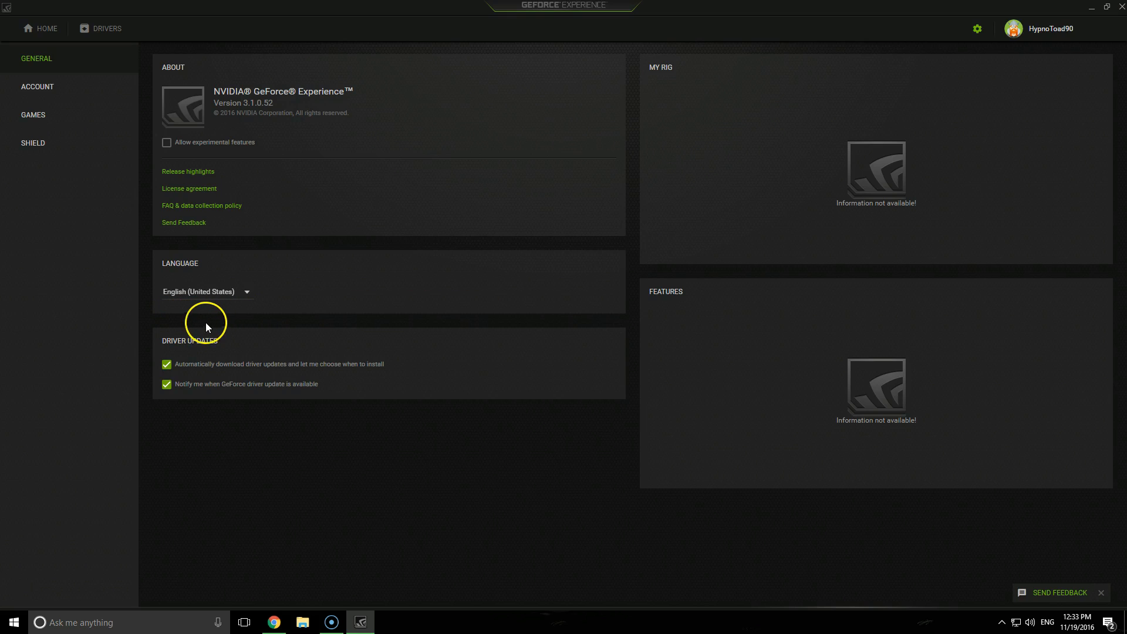
left_click(37, 86)
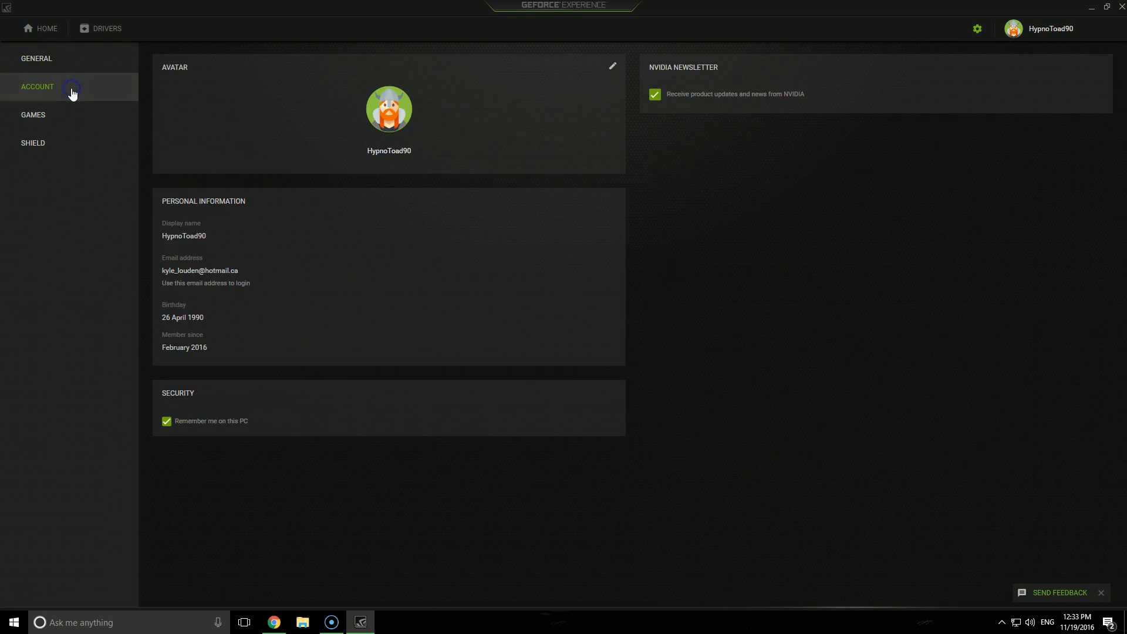
left_click(36, 59)
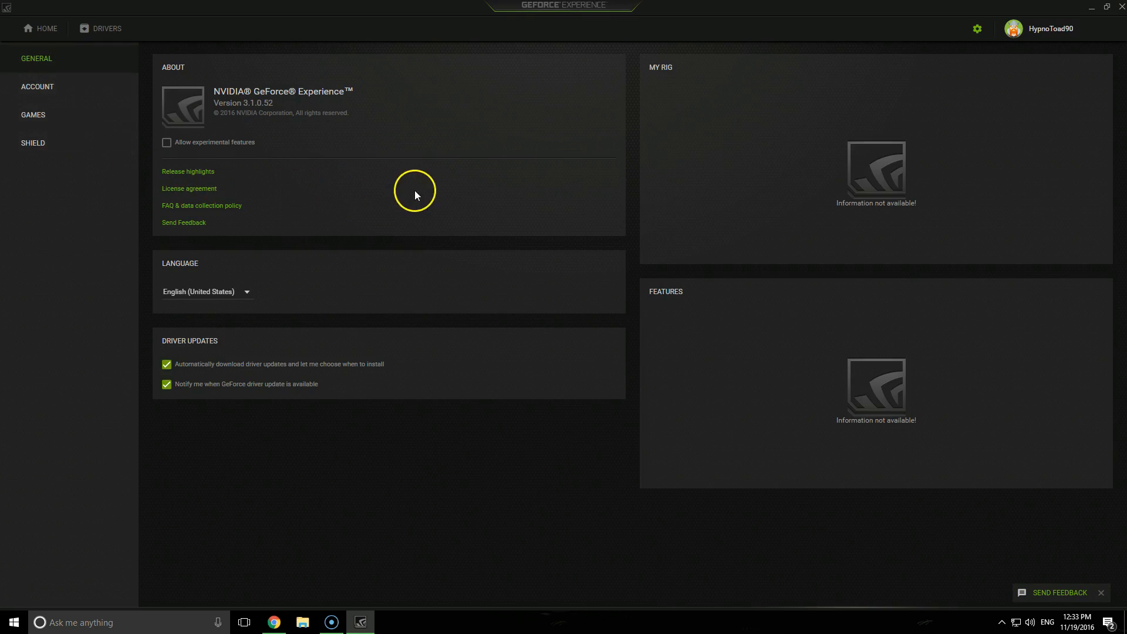
mouse_move(568, 282)
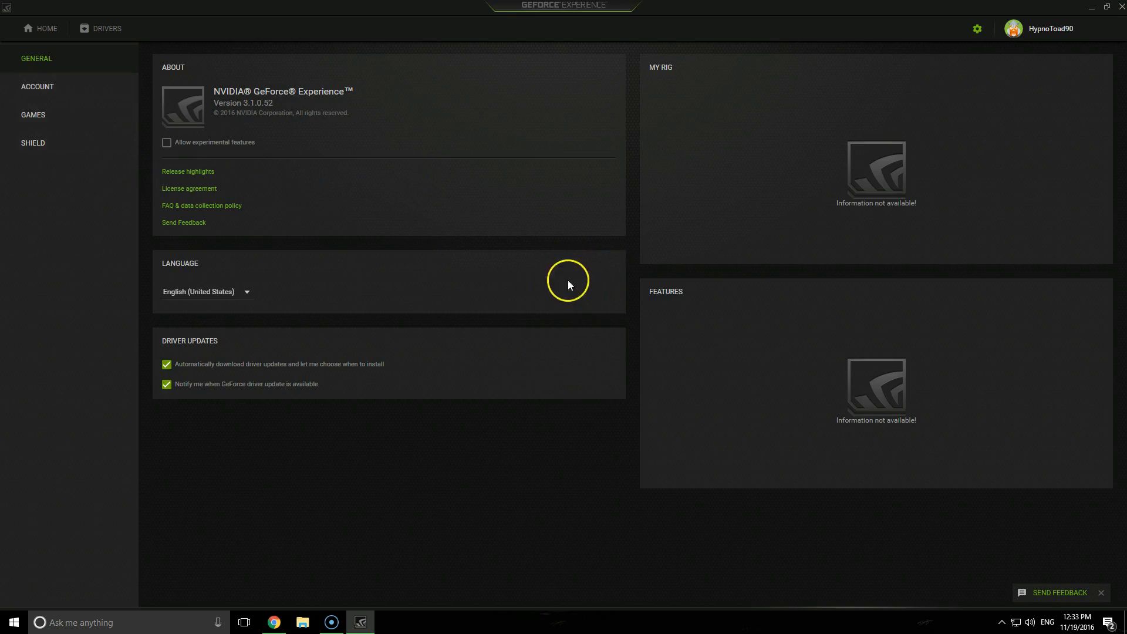
mouse_move(606, 269)
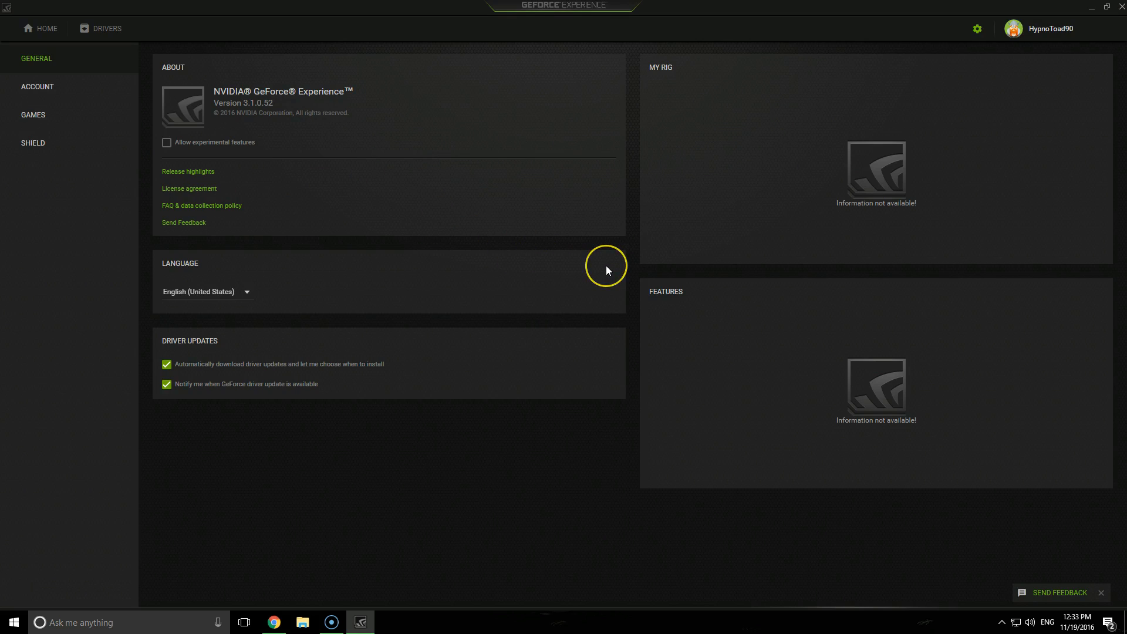
mouse_move(608, 269)
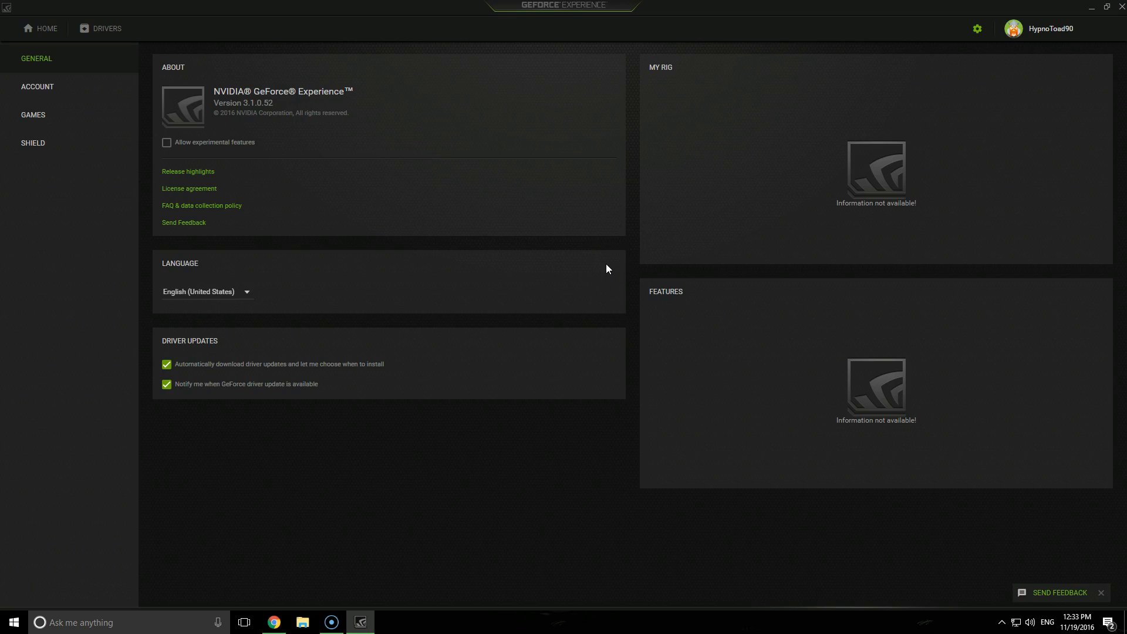
mouse_move(592, 269)
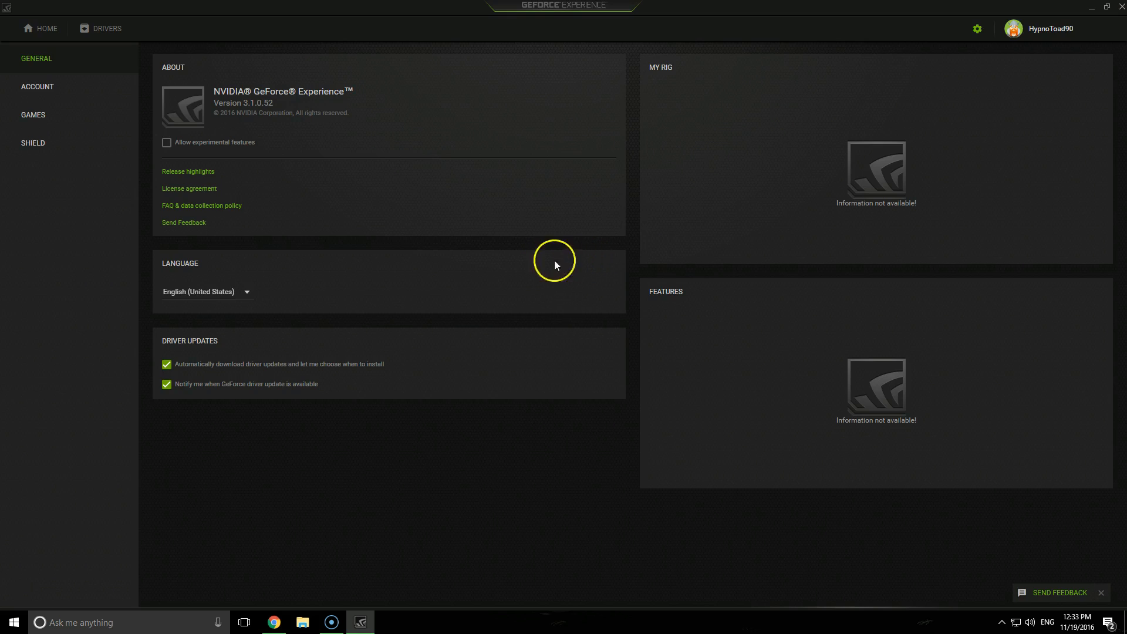
mouse_move(1082, 28)
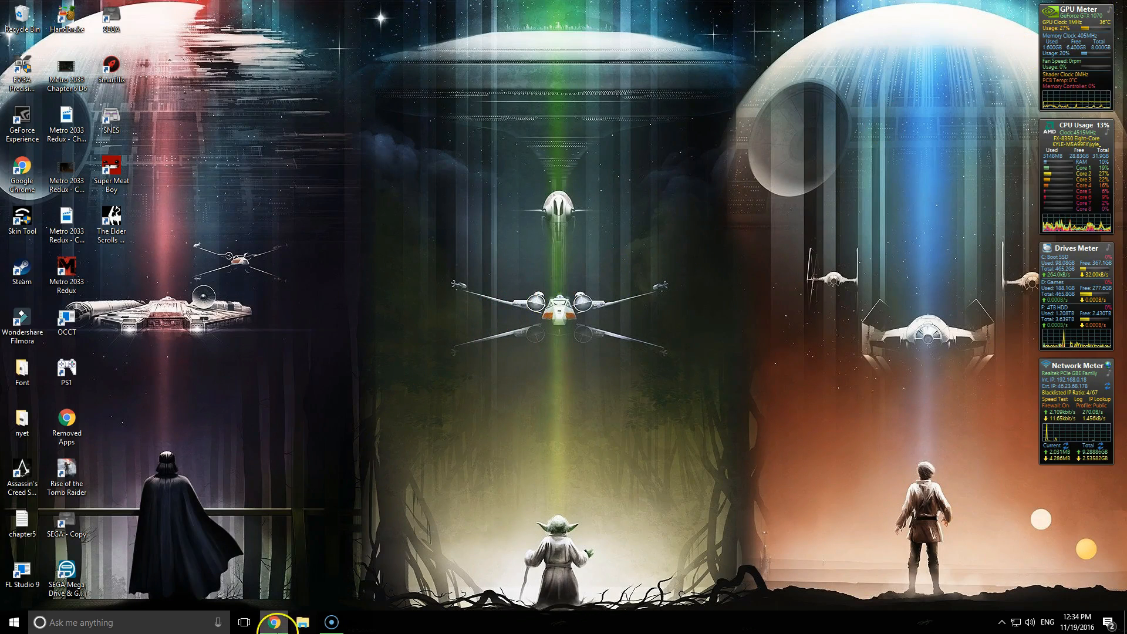
Step: Download vcredist_x64.exe and vcredist_x86.exe for Visual C++ 2013 from Microsoft Download Center
left_click(272, 623)
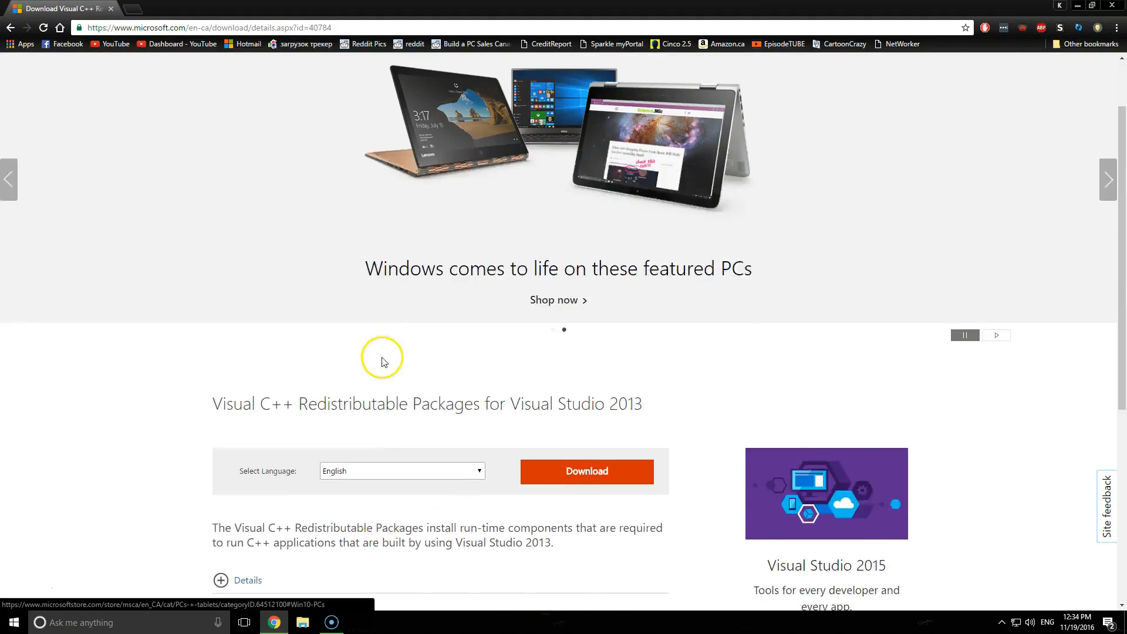
scroll("up", 3)
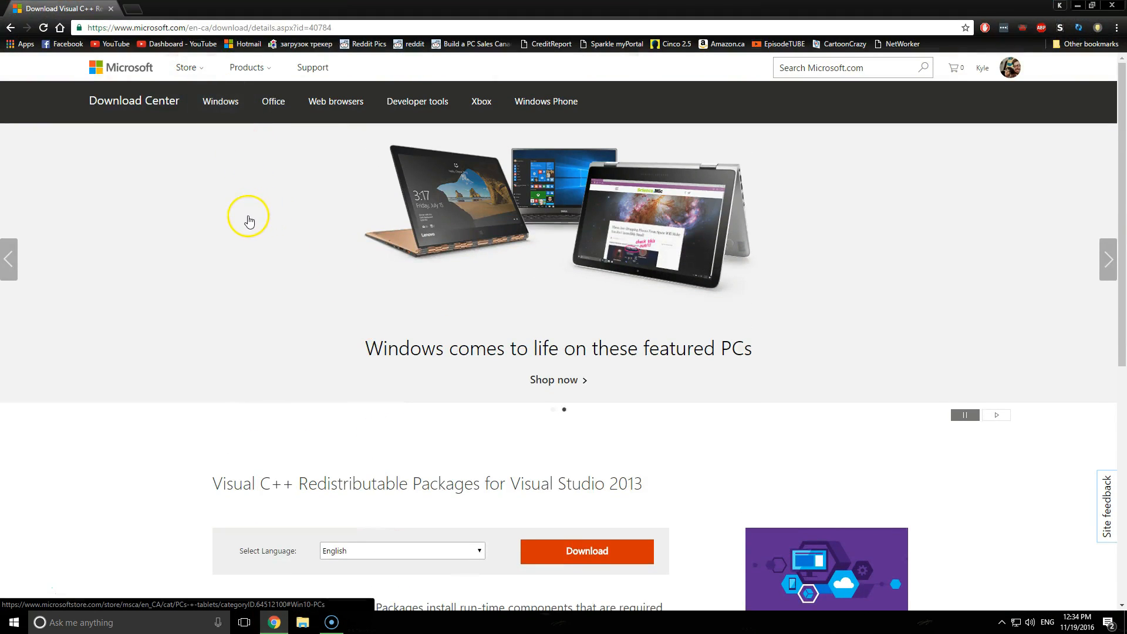
scroll("down", 3)
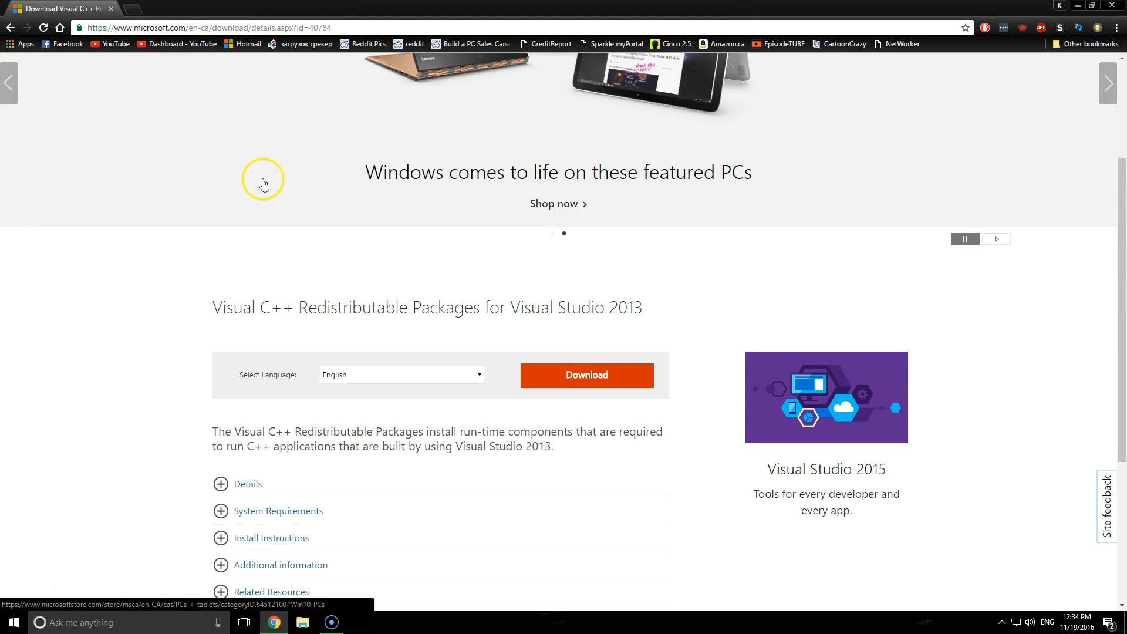
mouse_move(295, 302)
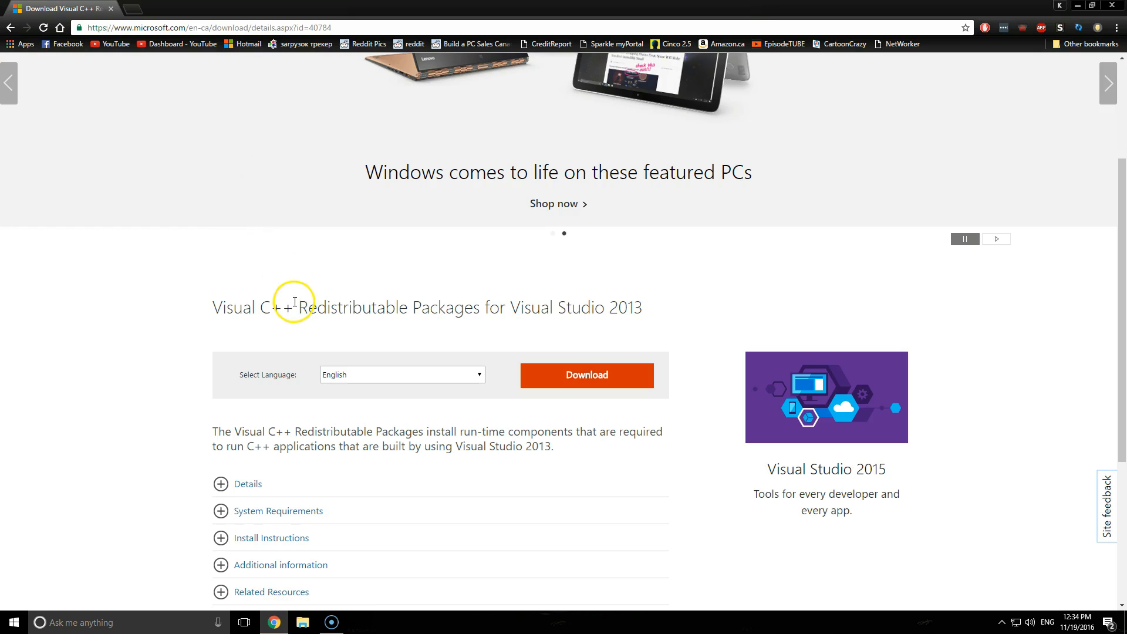
mouse_move(627, 308)
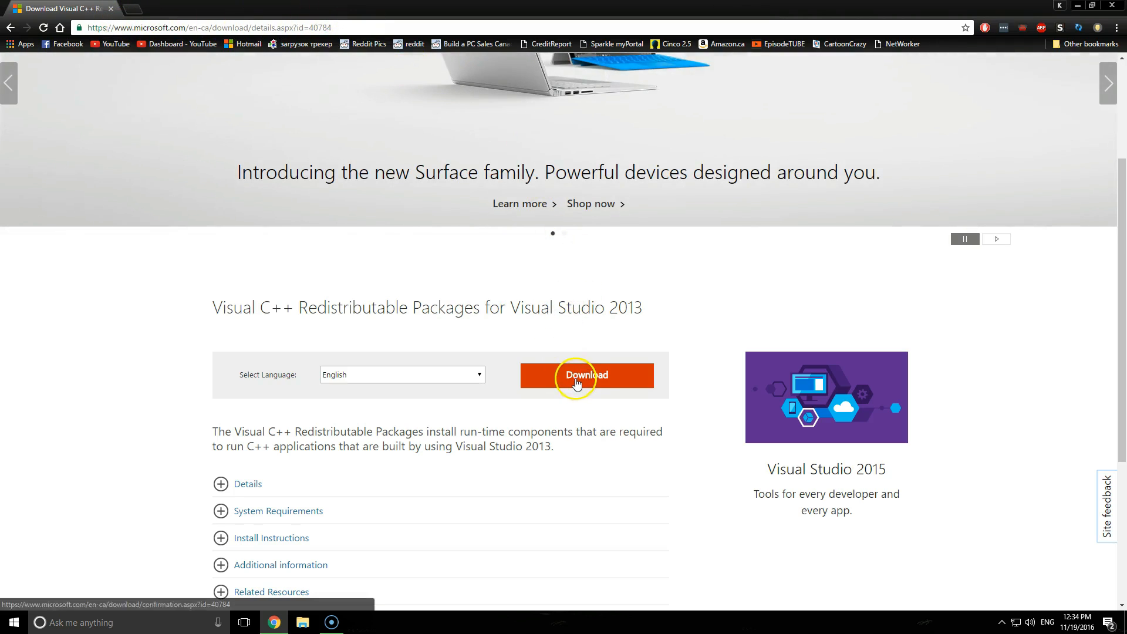
left_click(586, 375)
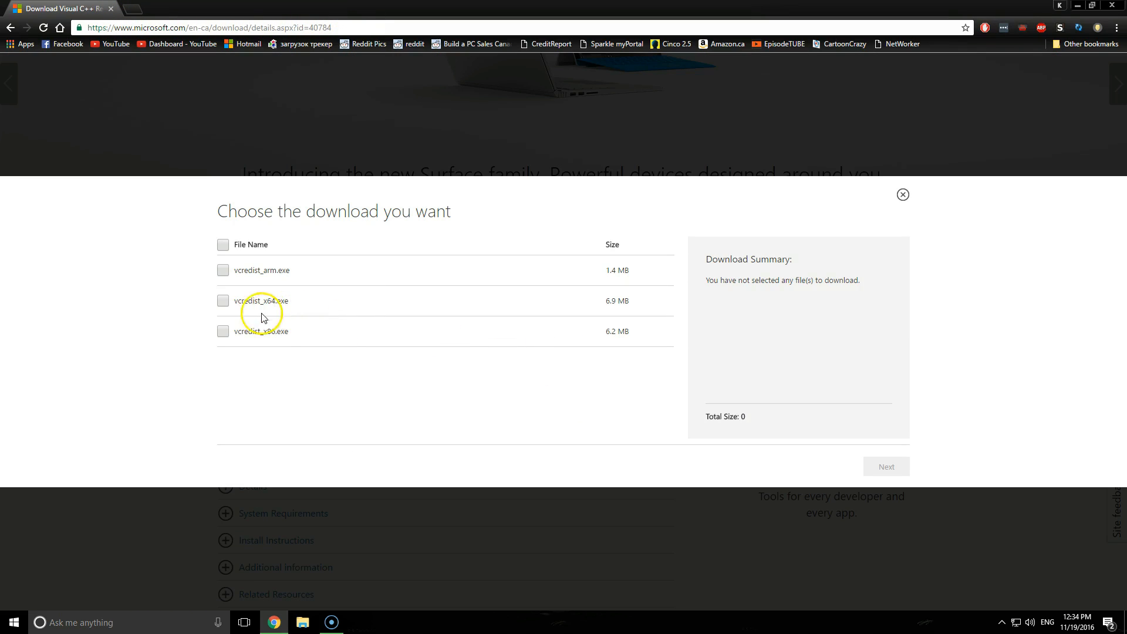
left_click(223, 300)
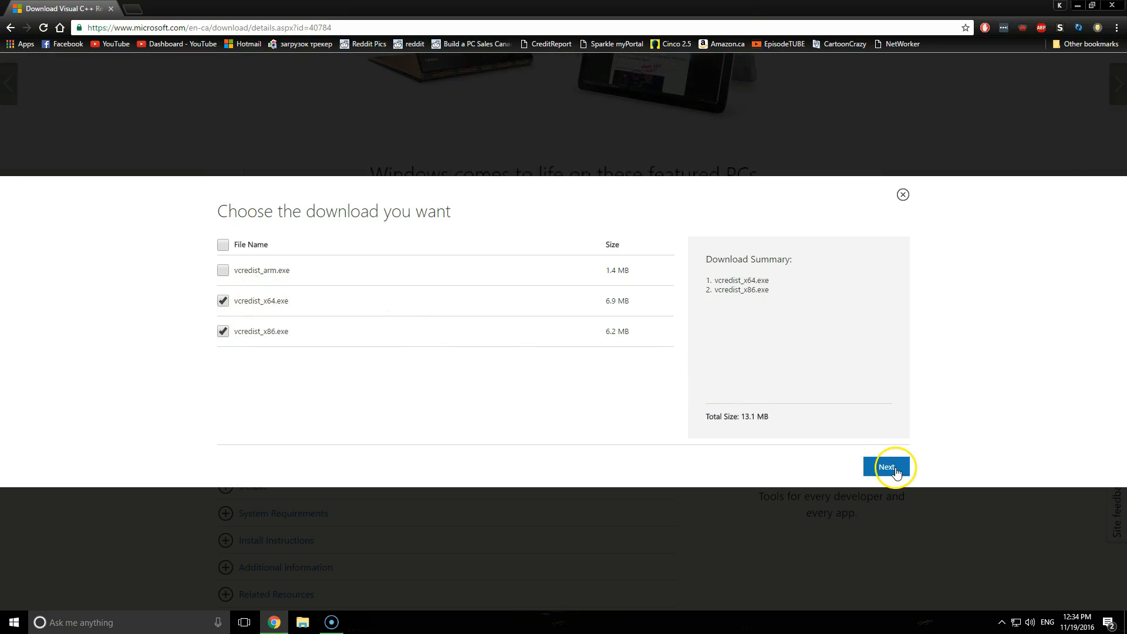
left_click(886, 467)
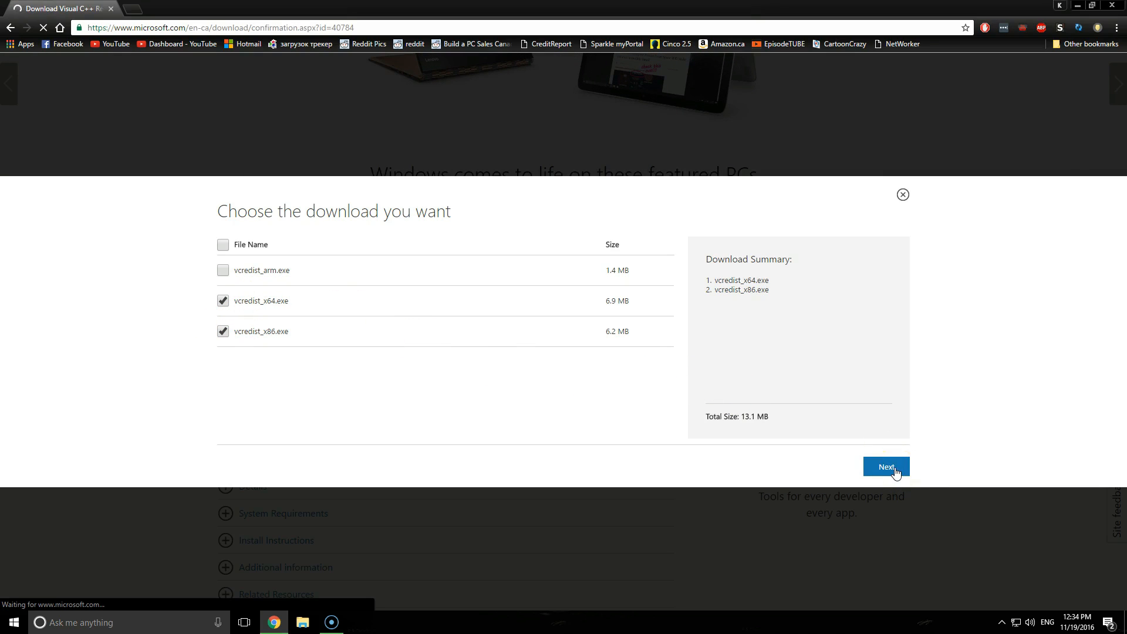
left_click(886, 467)
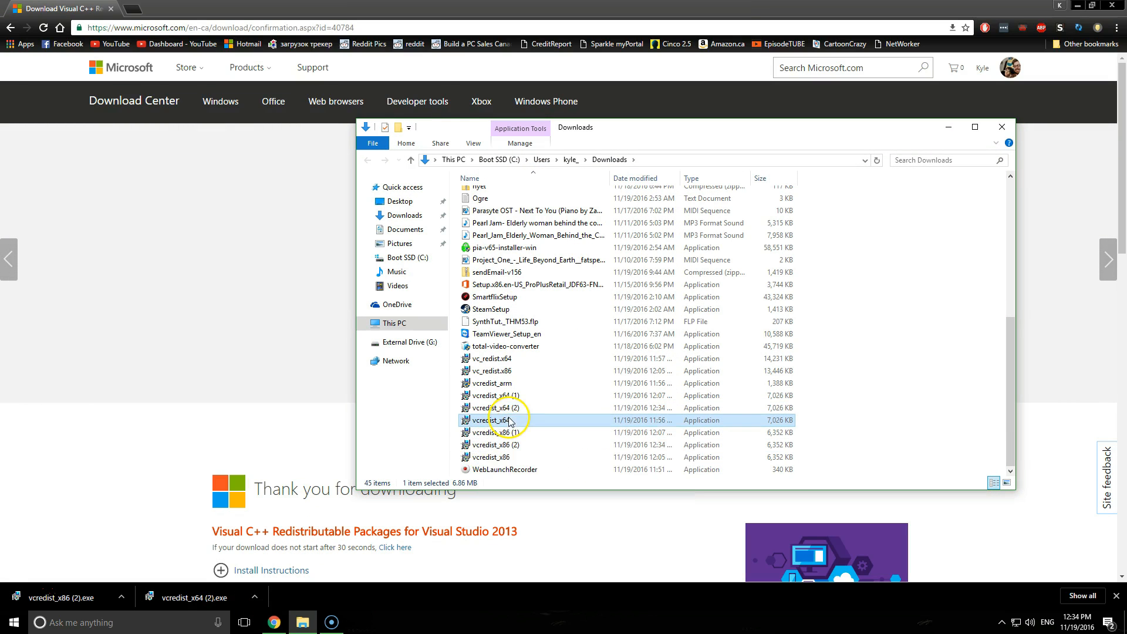
Step: Install the x64 Visual C++ 2013 Redistributable and close its finished setup
double_click(492, 420)
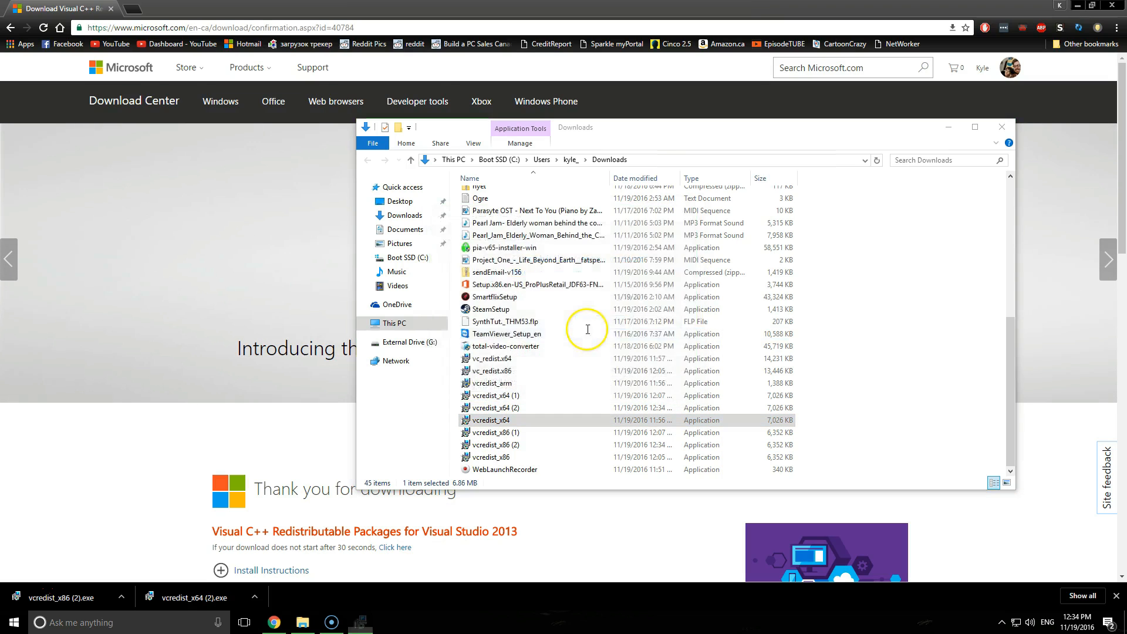
double_click(490, 420)
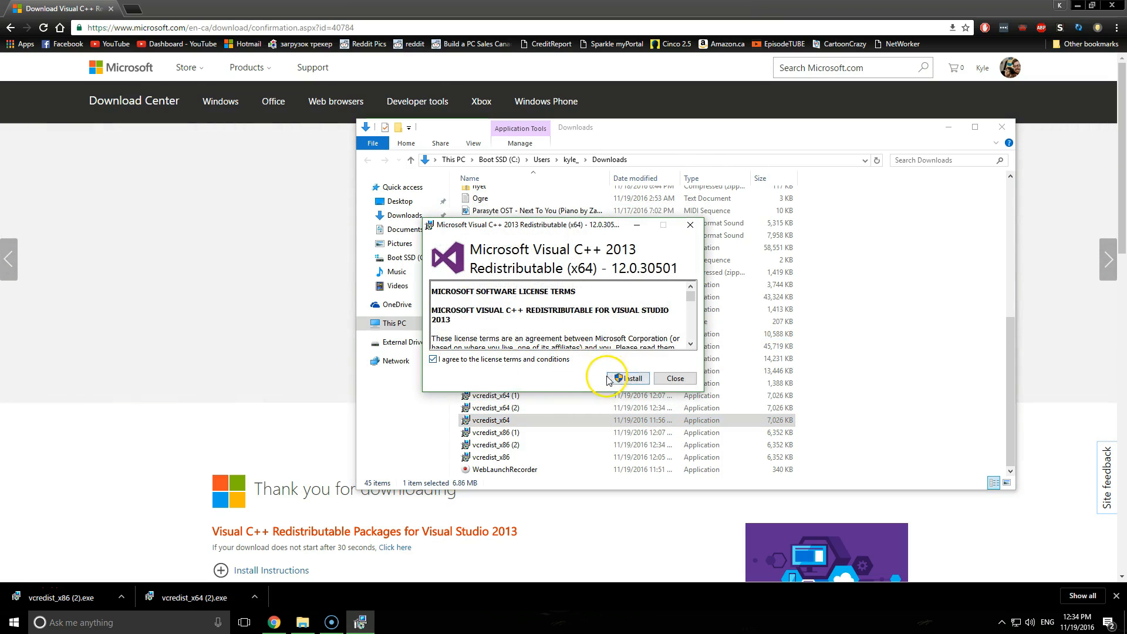
left_click(628, 378)
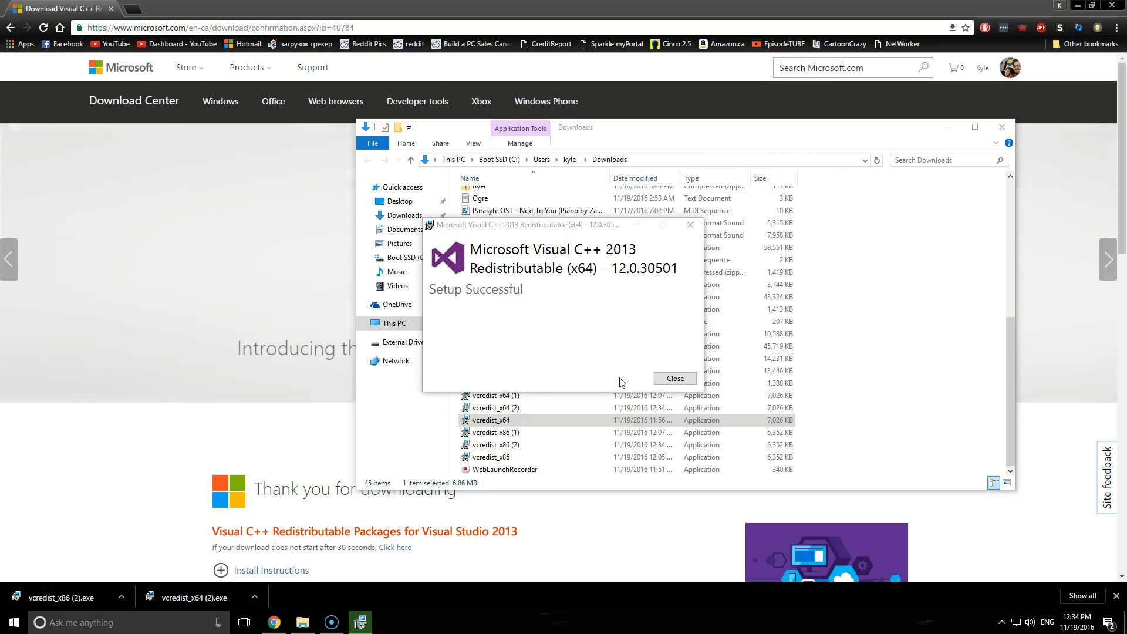
left_click(673, 379)
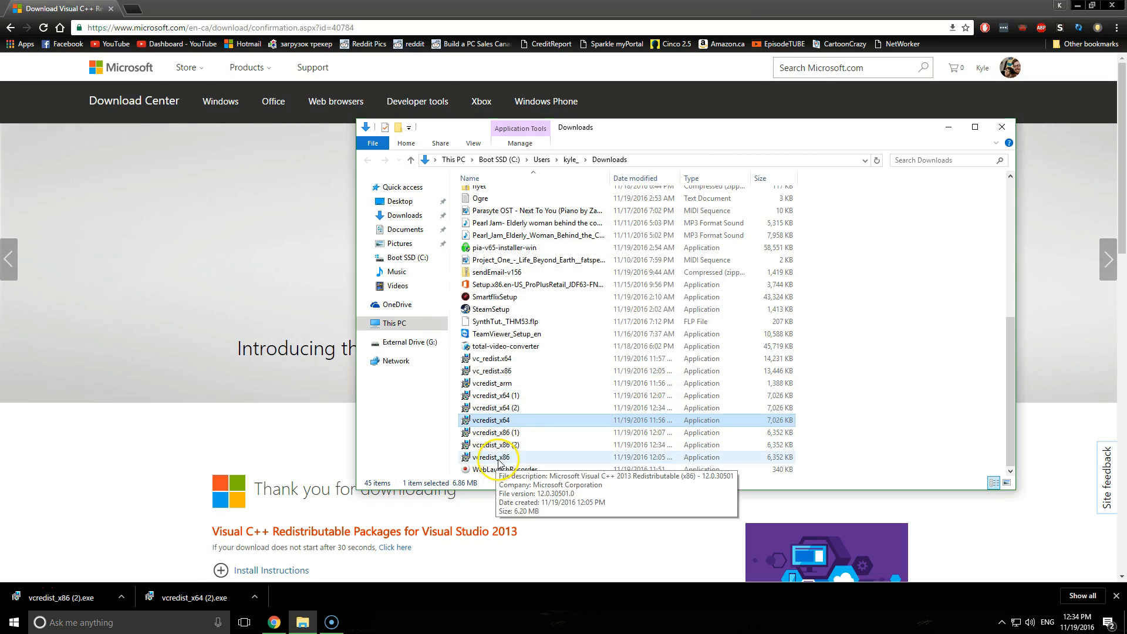
Step: Run the vcredist_x86 setup, accepting the license terms and installing
double_click(493, 458)
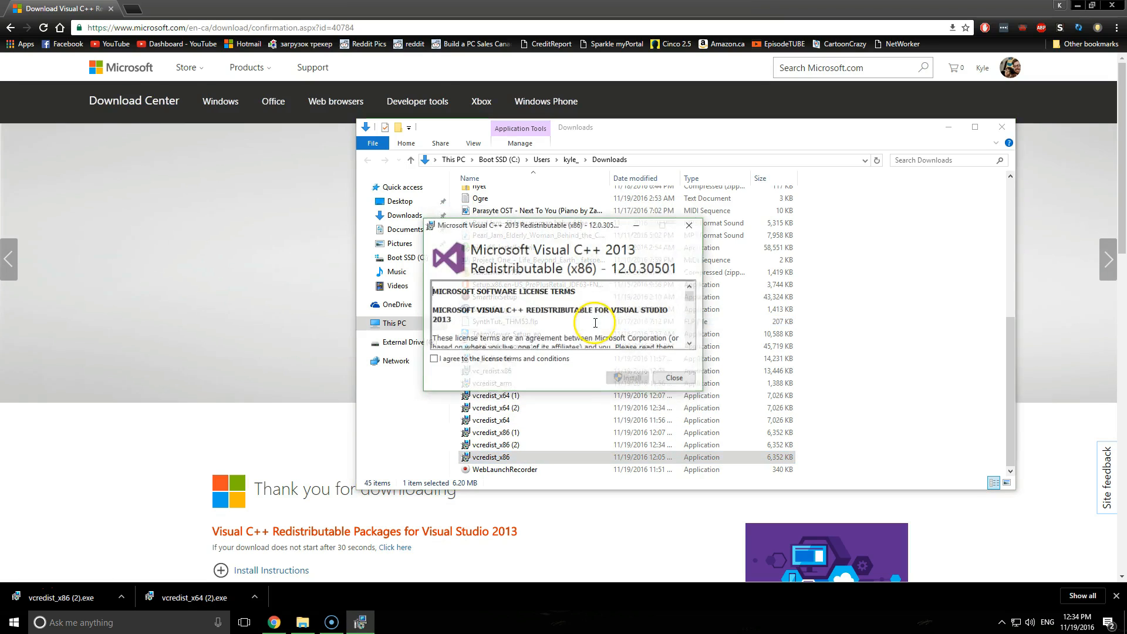
left_click(626, 377)
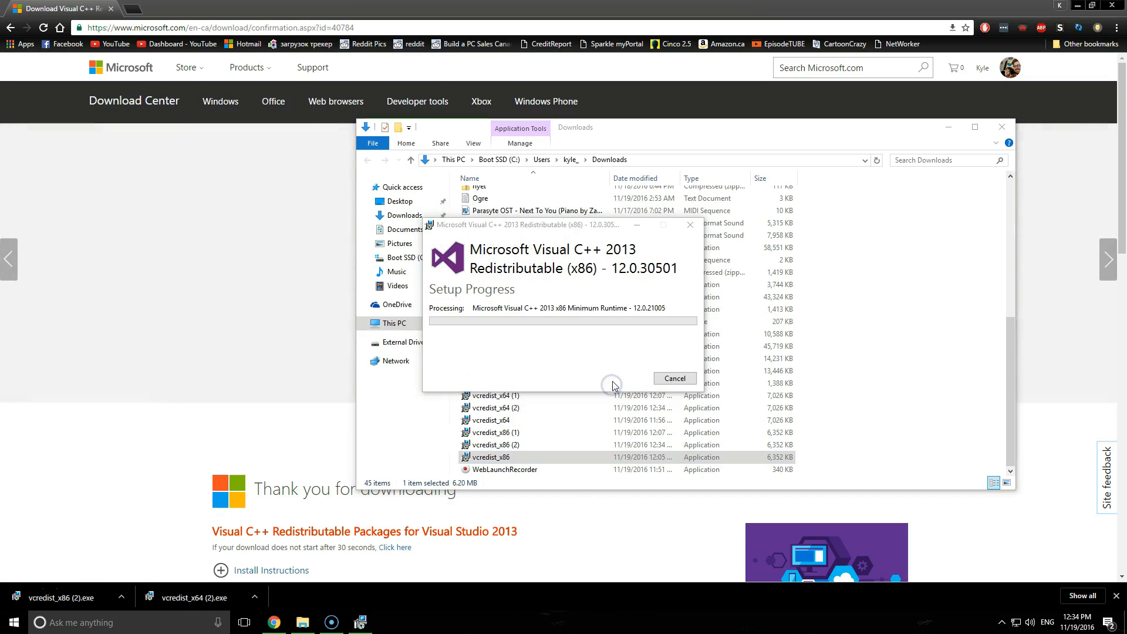
left_click(675, 379)
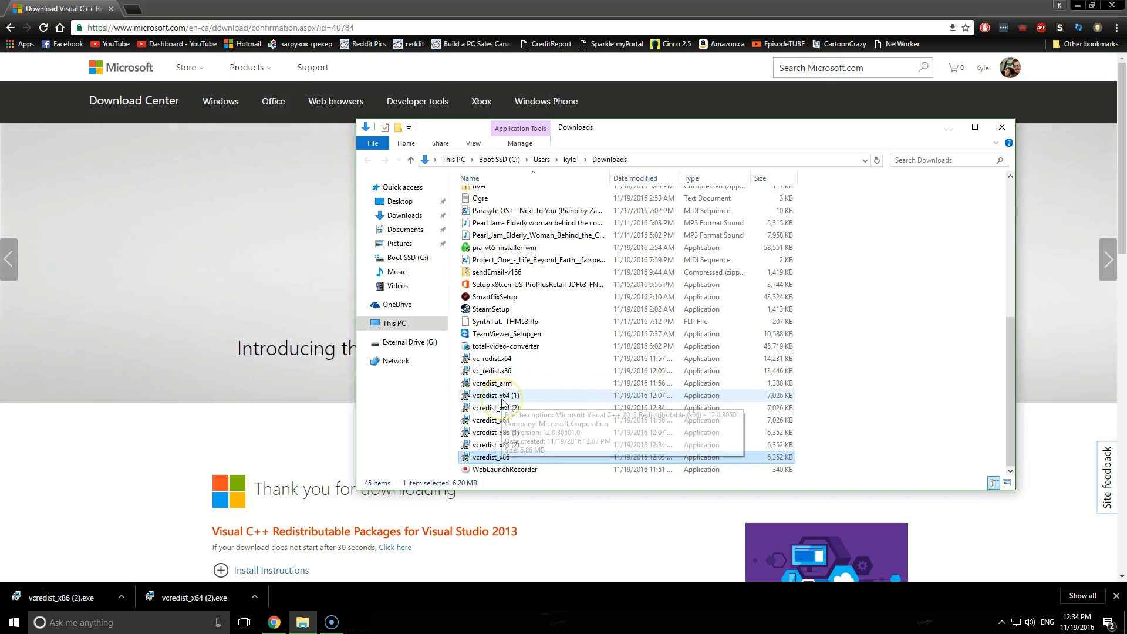
left_click(493, 457)
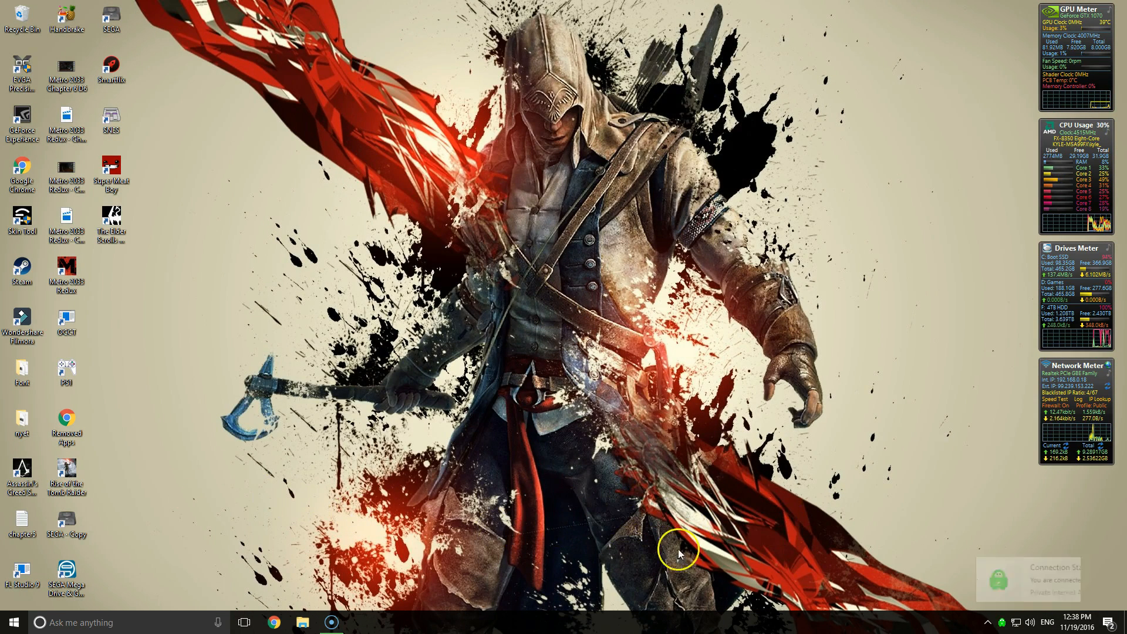
Step: Relaunch GeForce Experience via the tray icon's 'Open NVIDIA GeForce Experience' option
left_click(989, 622)
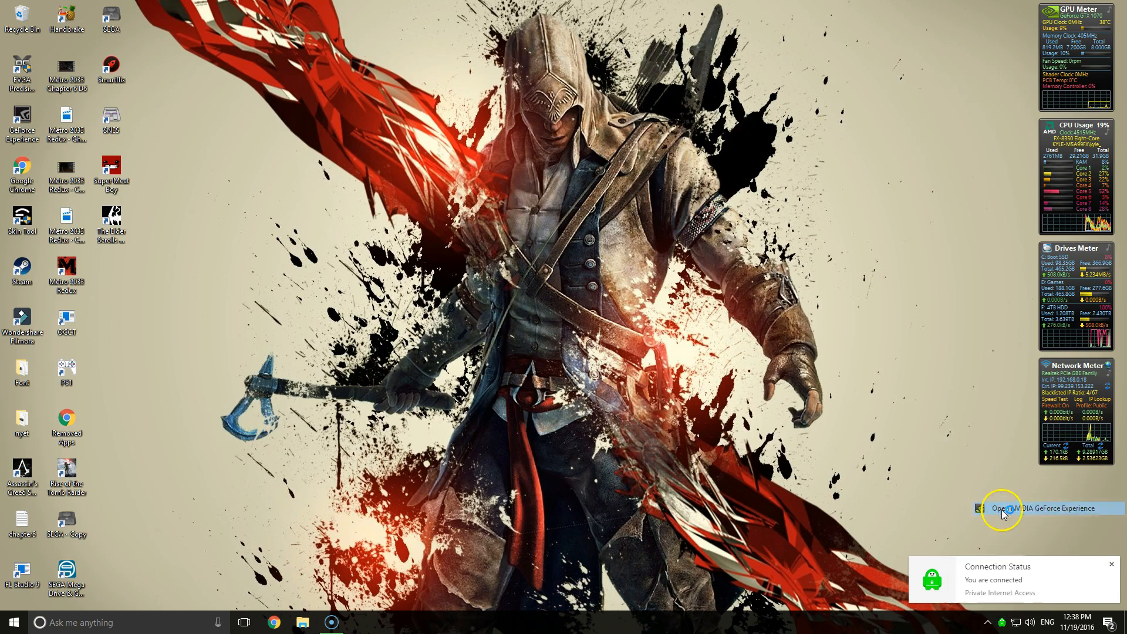
left_click(1052, 509)
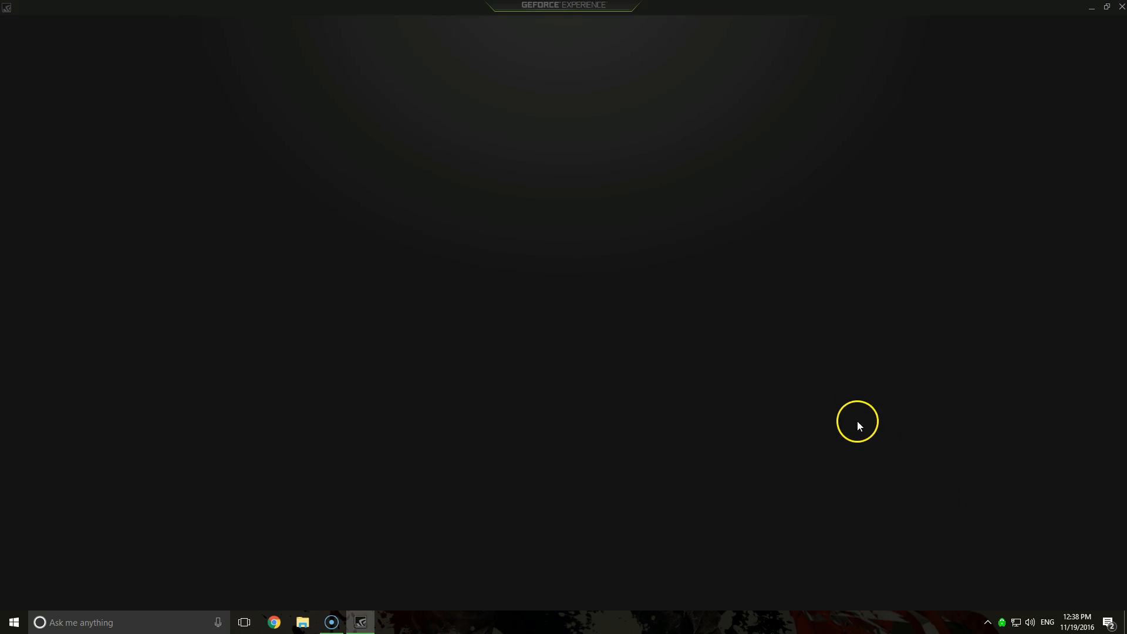
mouse_move(852, 420)
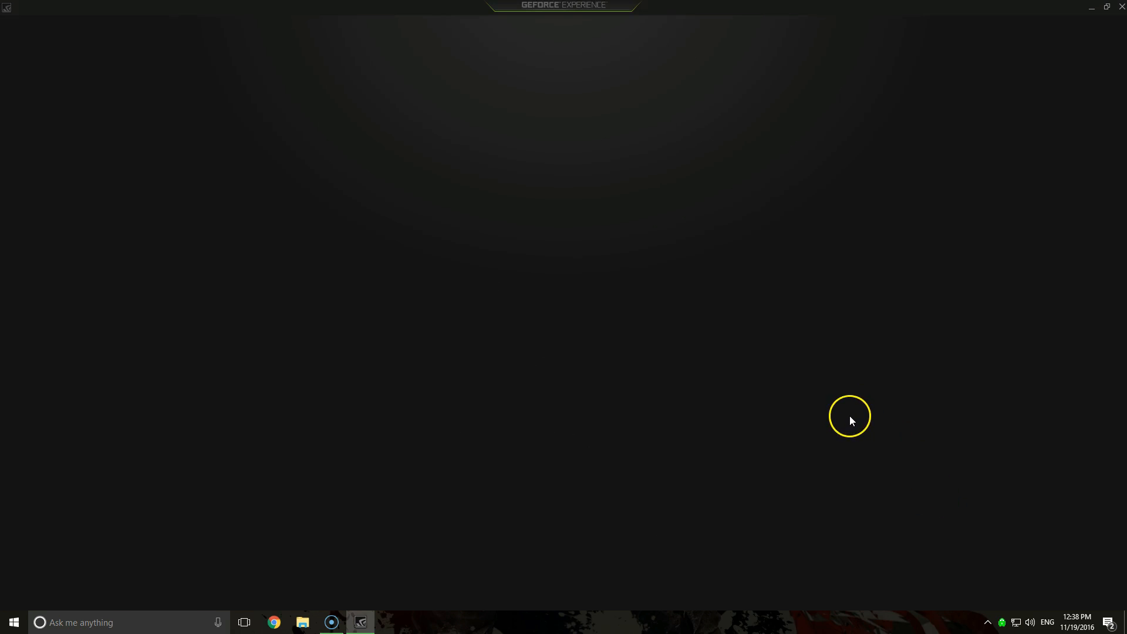
mouse_move(841, 417)
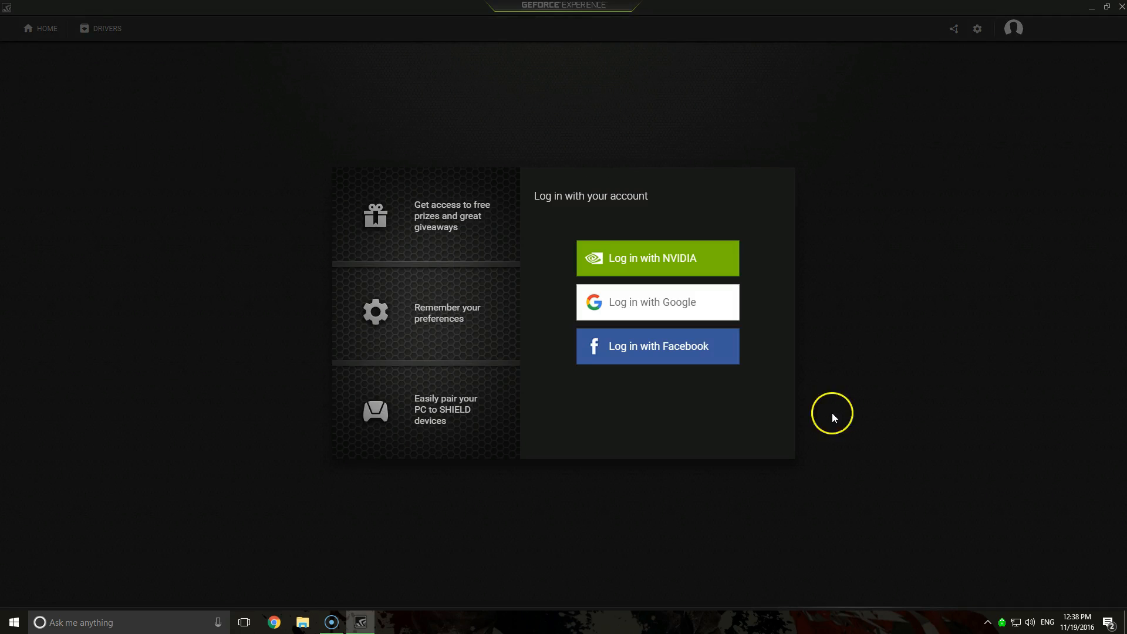
left_click(656, 258)
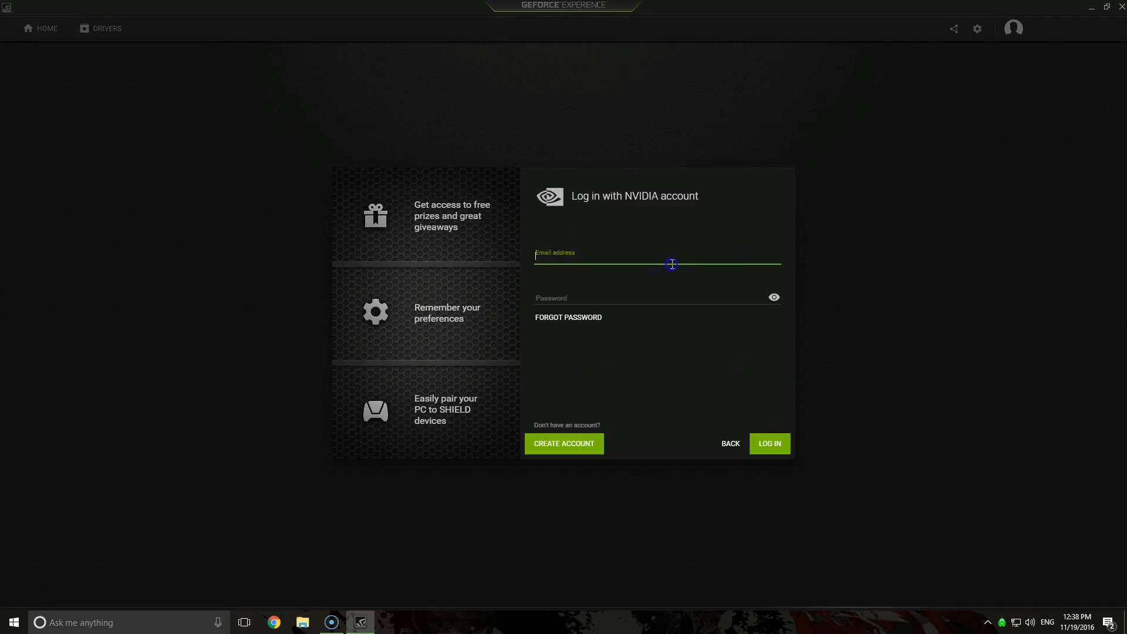
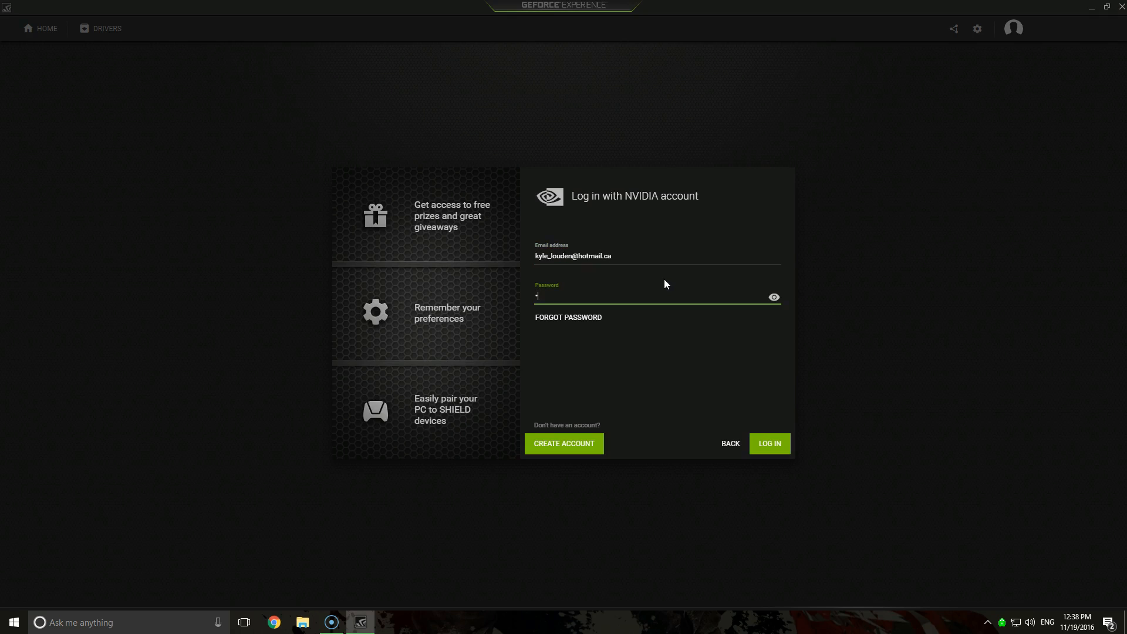
type("password")
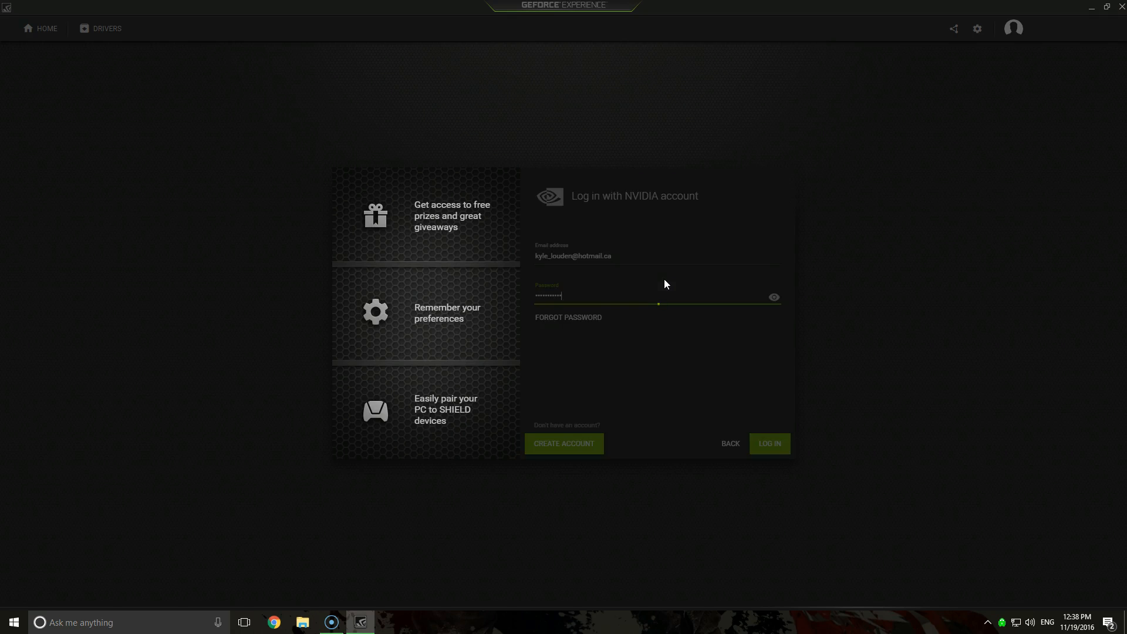
left_click(768, 443)
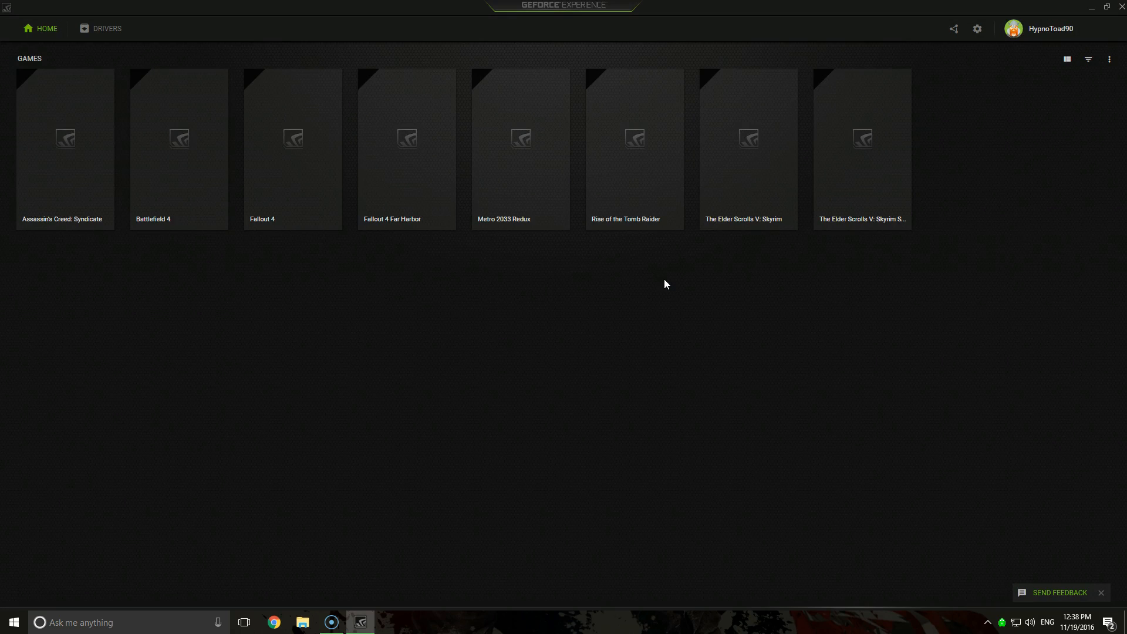
mouse_move(977, 29)
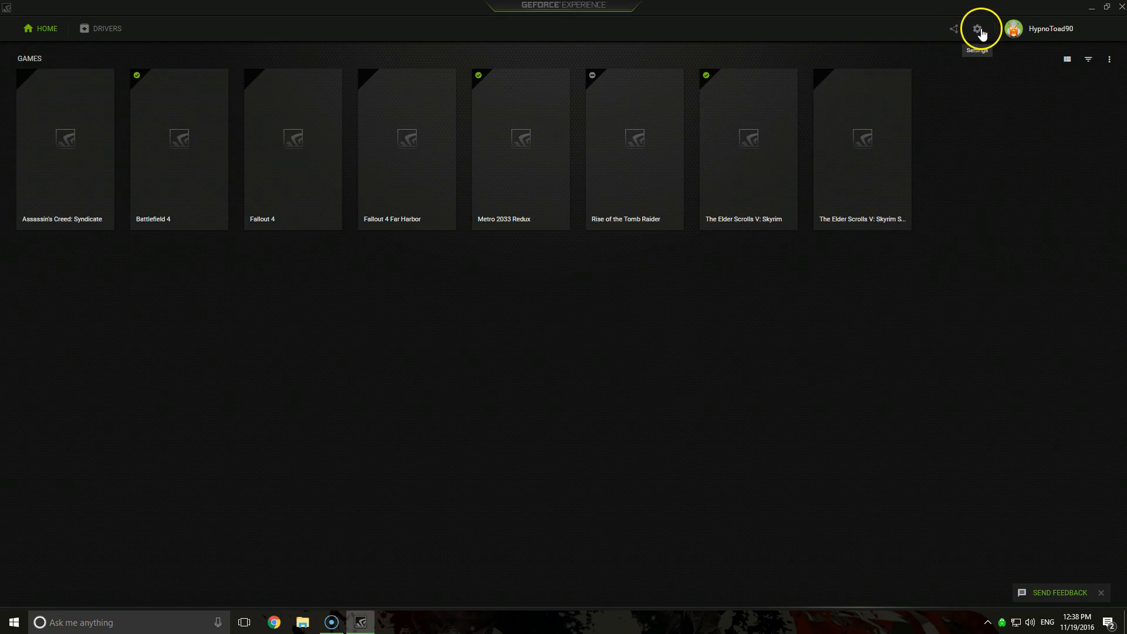
Step: Switch on the Share toggle on the General settings page
left_click(977, 29)
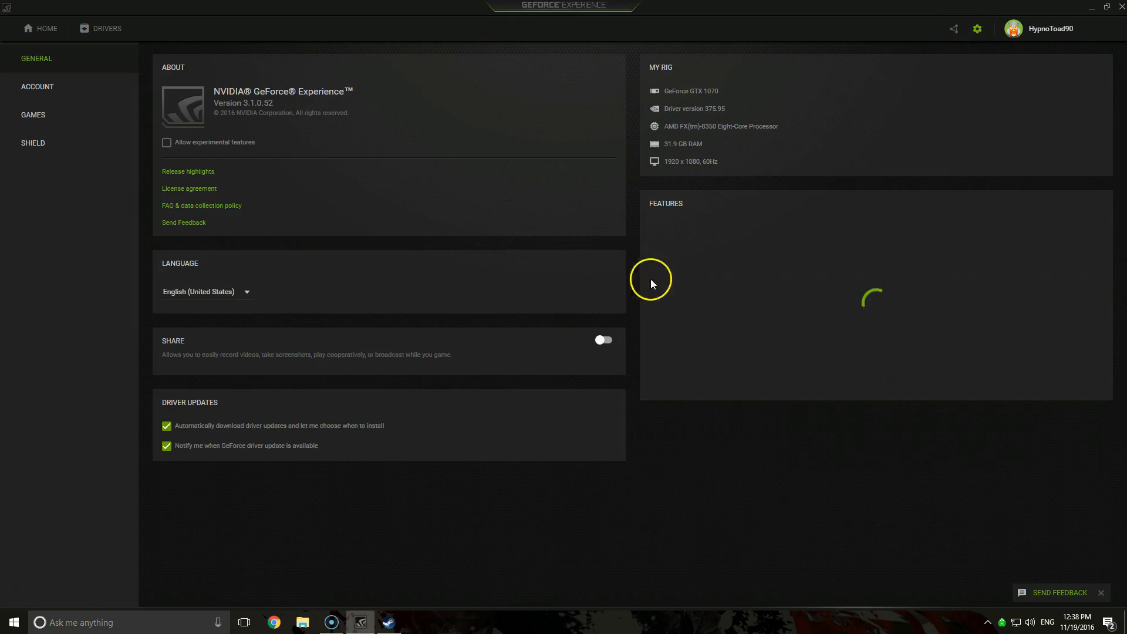
mouse_move(195, 347)
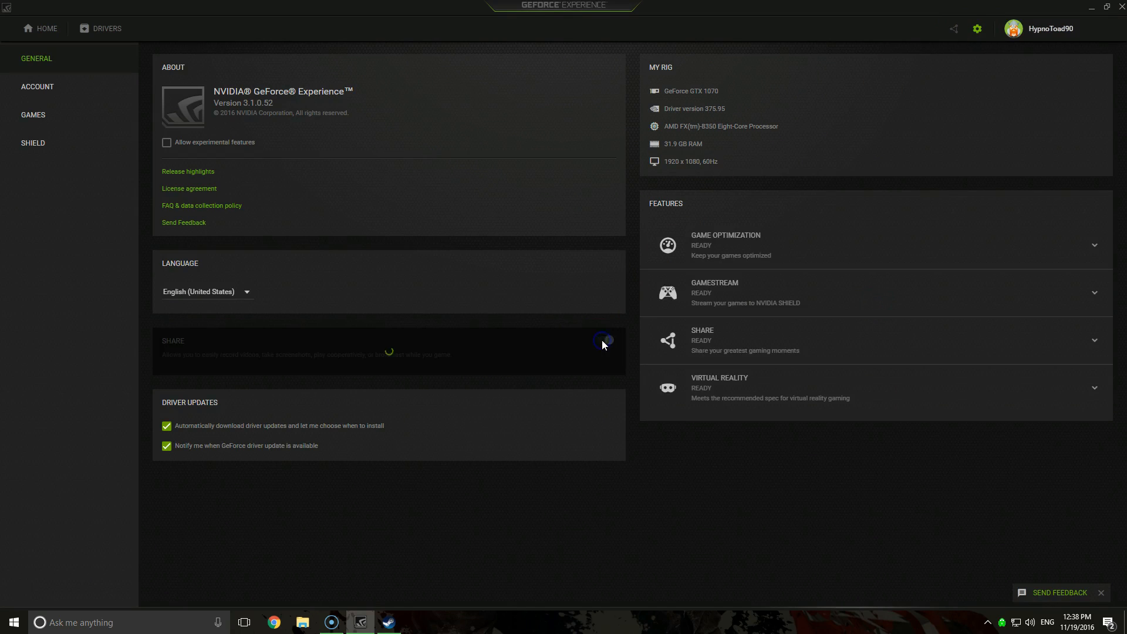
left_click(605, 340)
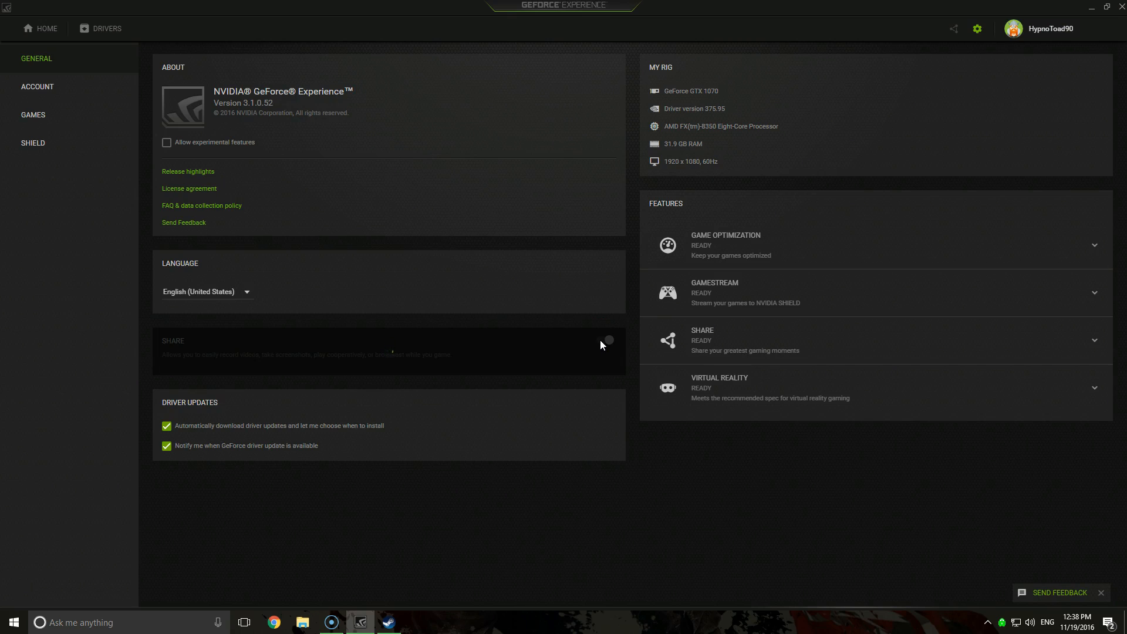
left_click(605, 339)
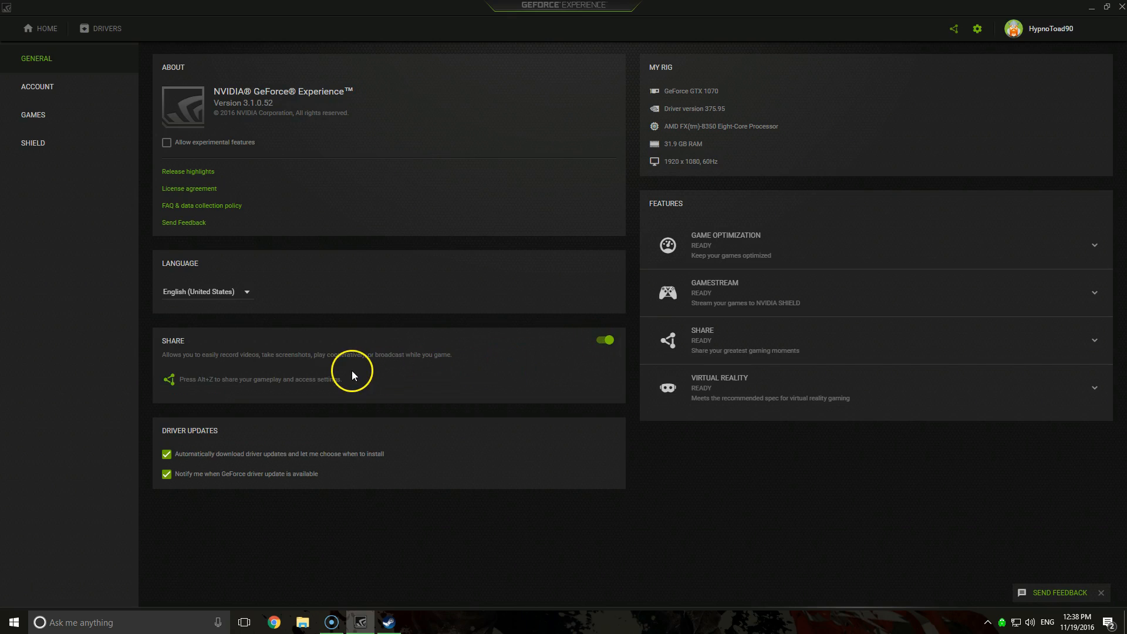
mouse_move(954, 29)
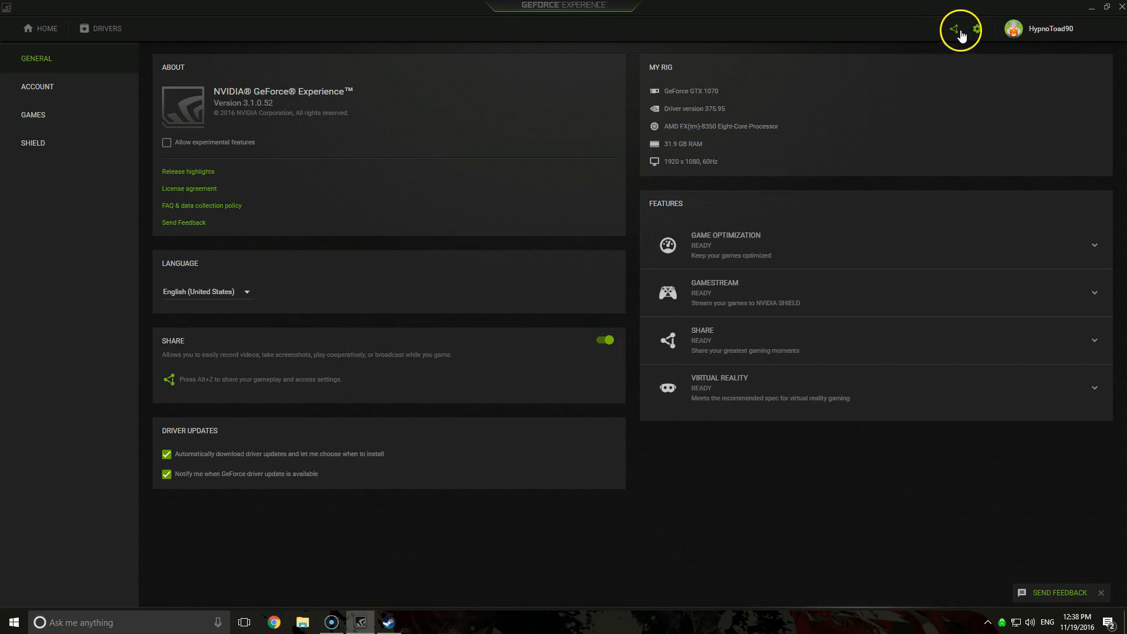
Step: In the Share overlay settings, allow desktop capture under Privacy control, then close the overlay
left_click(954, 29)
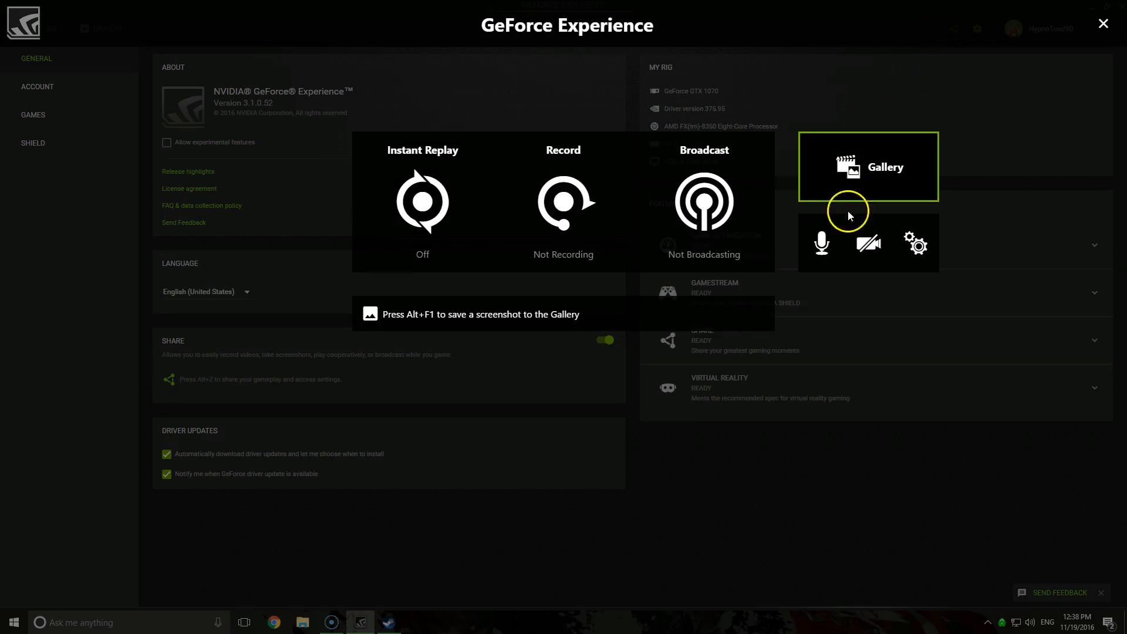
left_click(916, 243)
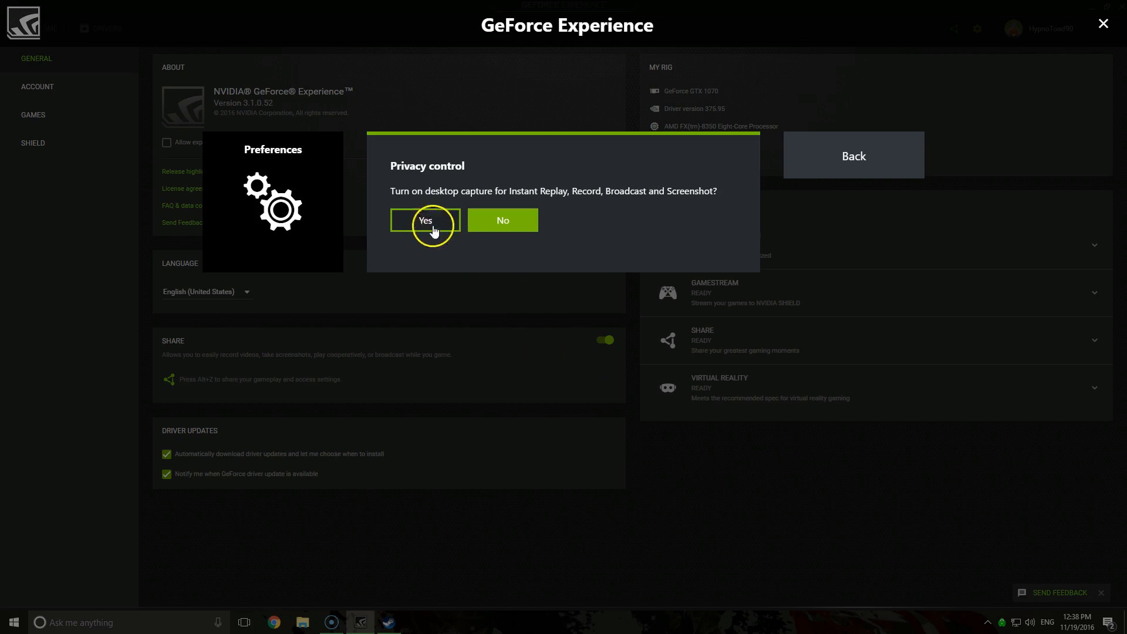
mouse_move(714, 316)
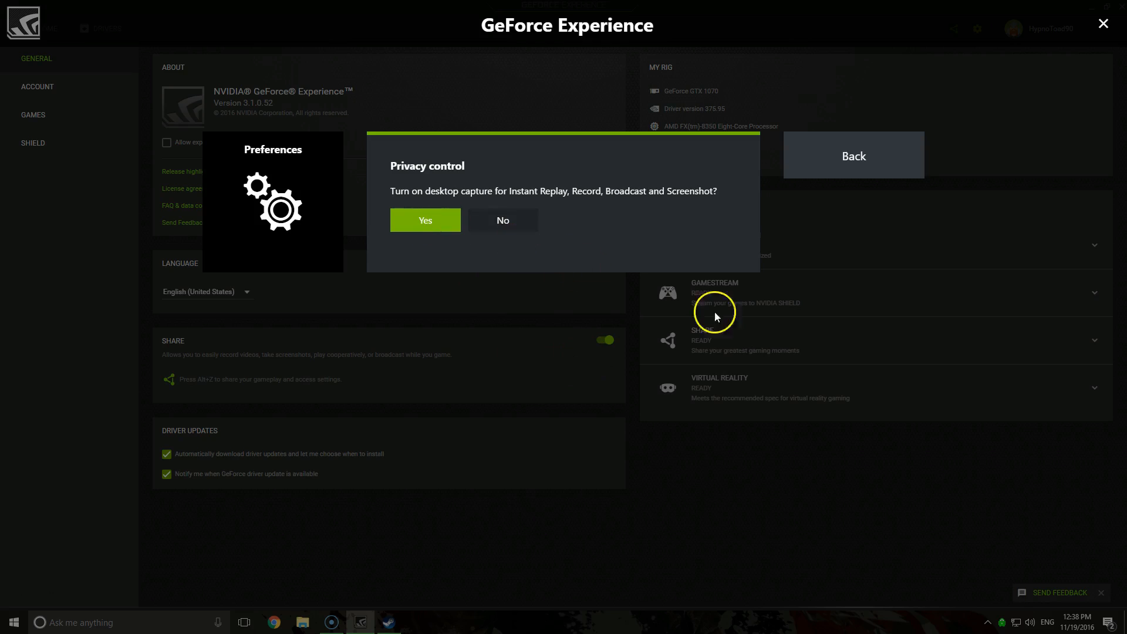
left_click(425, 220)
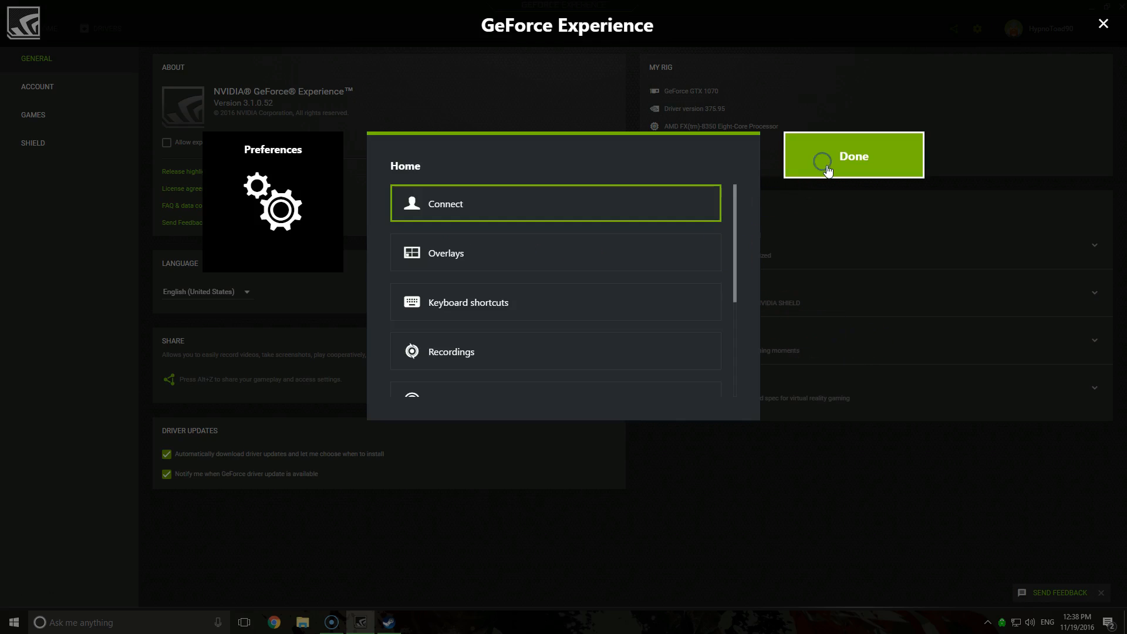
left_click(852, 156)
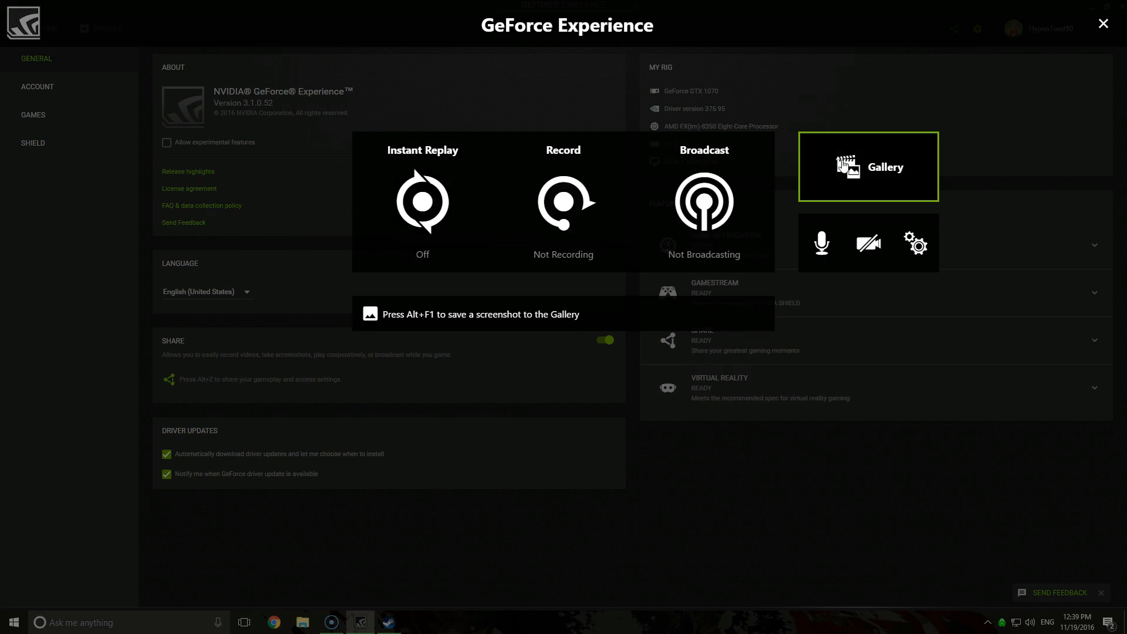
left_click(821, 243)
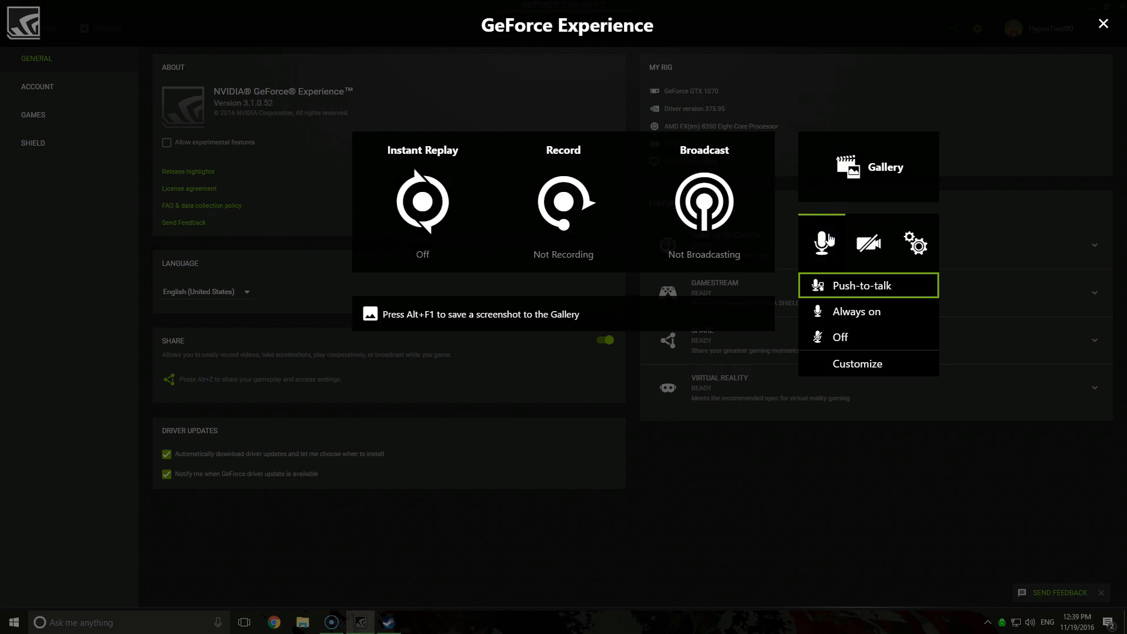
mouse_move(856, 337)
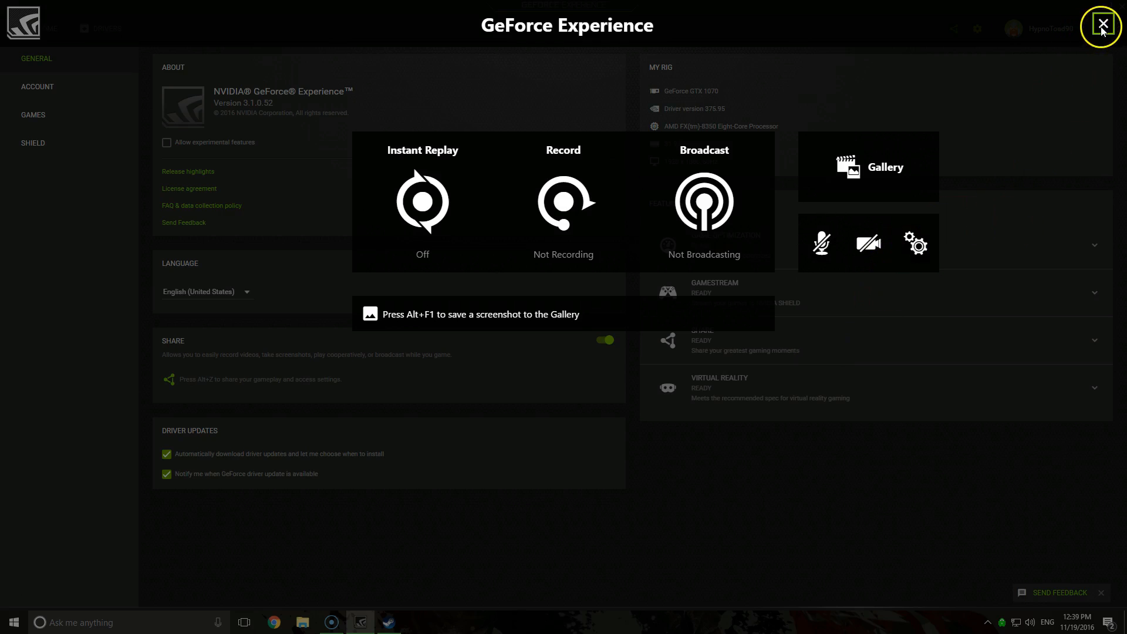
left_click(1102, 24)
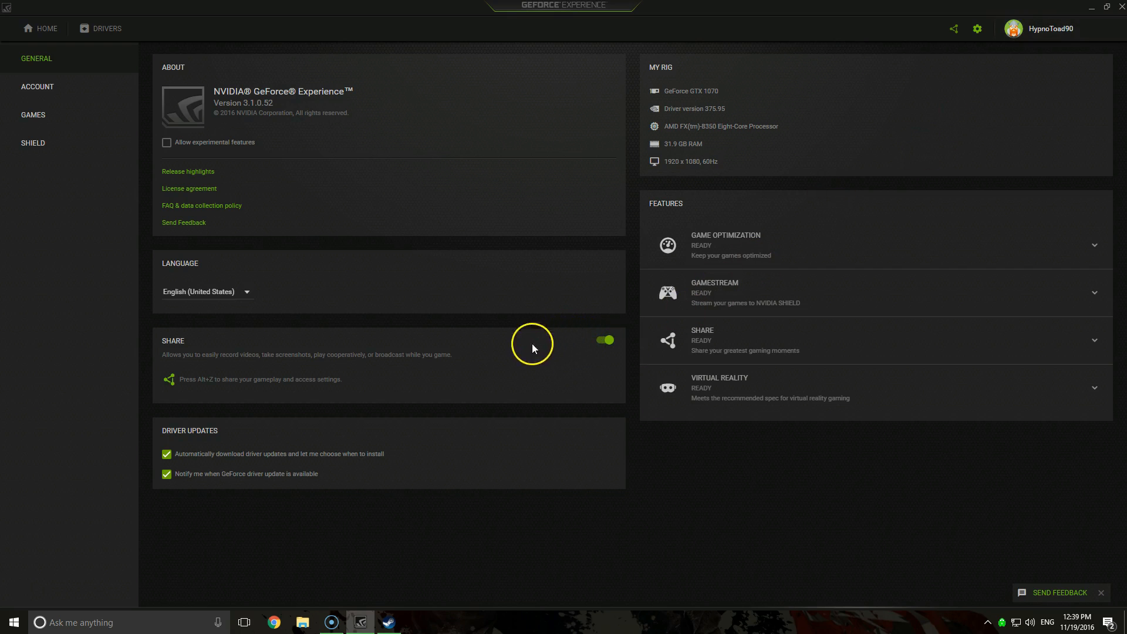
mouse_move(53, 547)
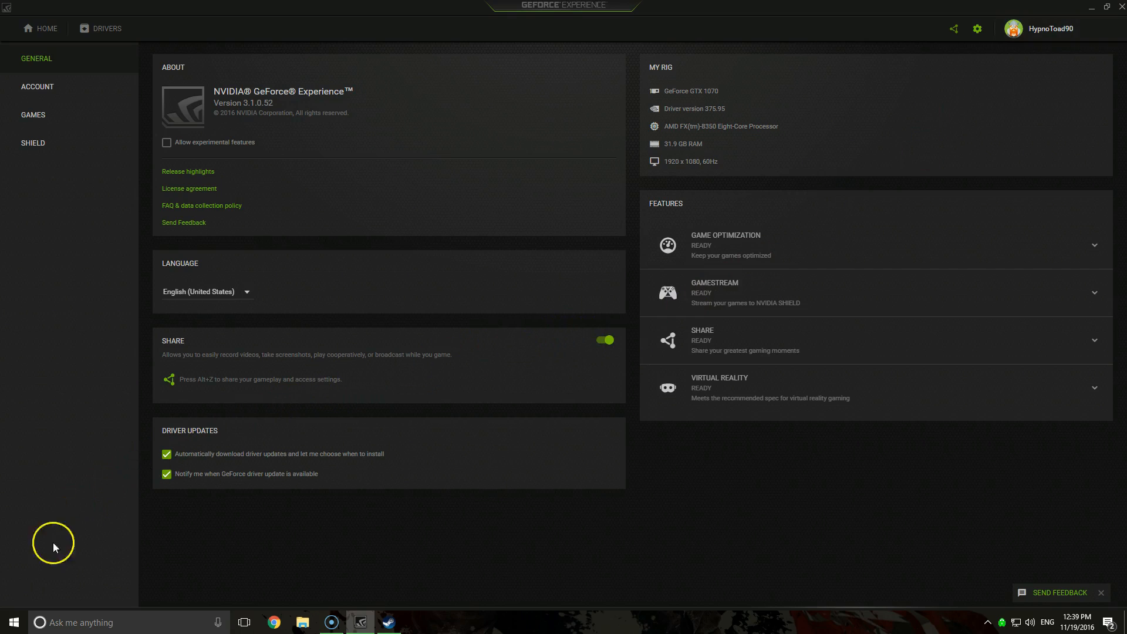
mouse_move(519, 408)
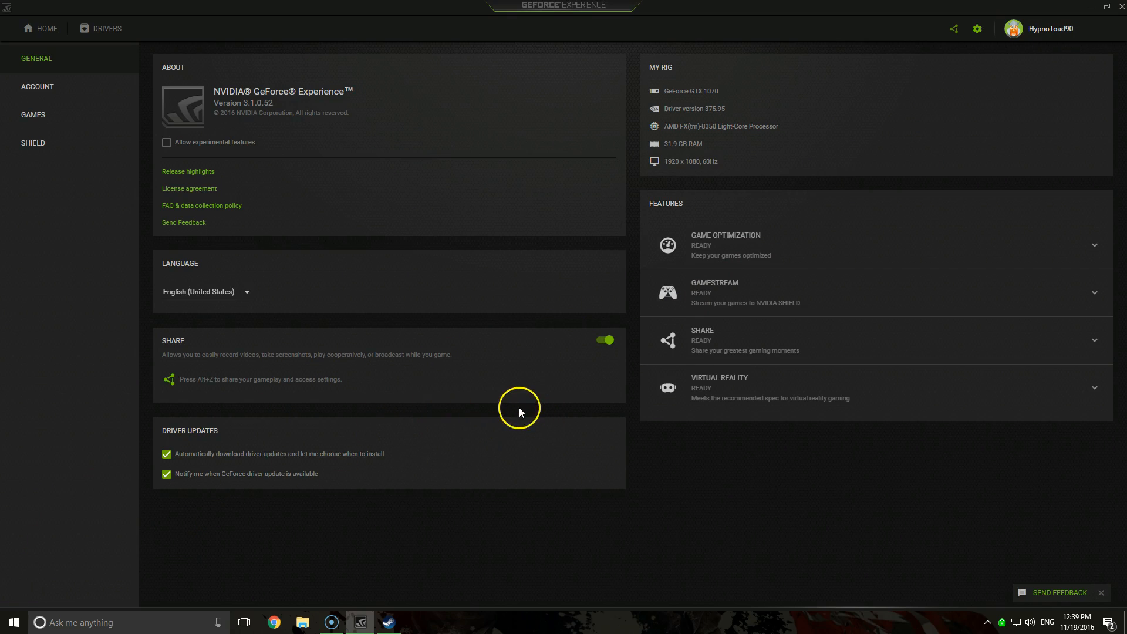
mouse_move(208, 437)
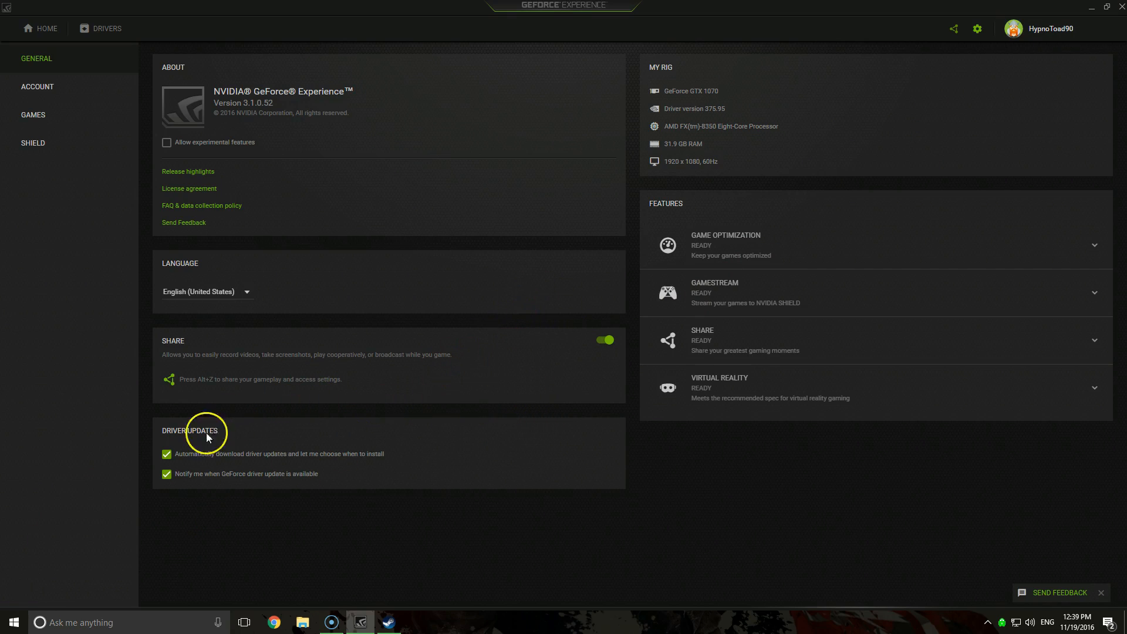
mouse_move(22, 594)
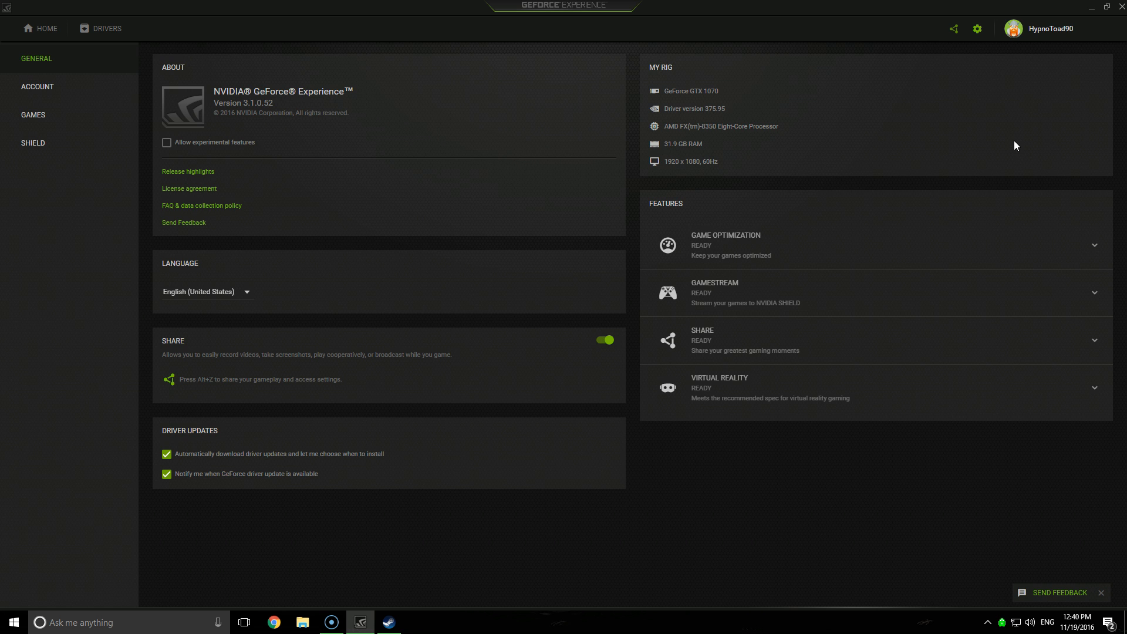
mouse_move(419, 366)
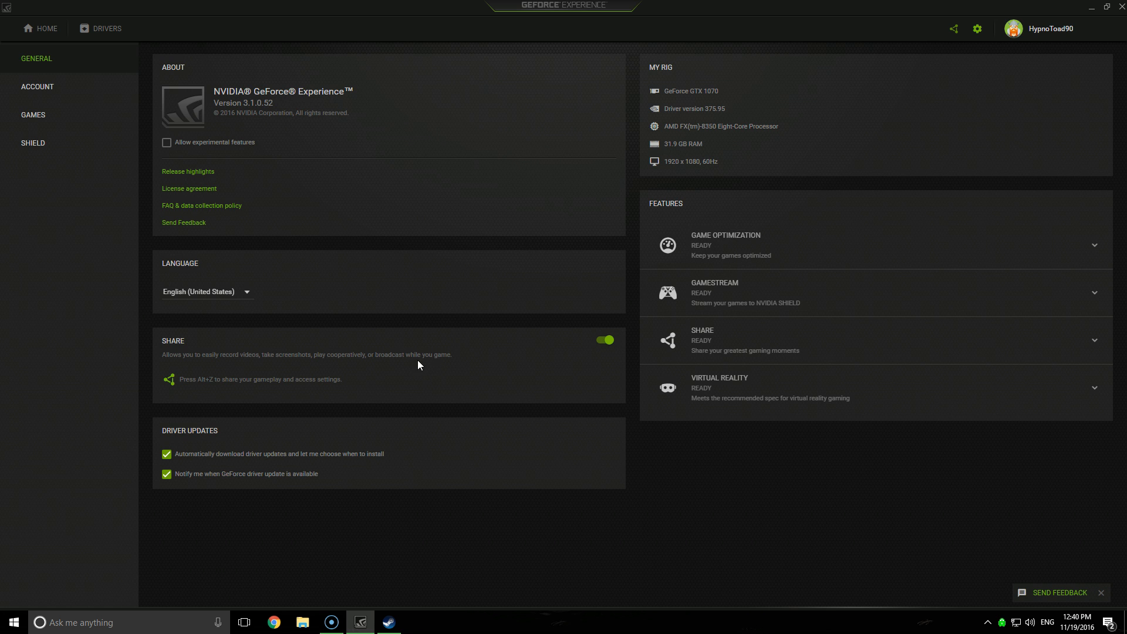
mouse_move(342, 420)
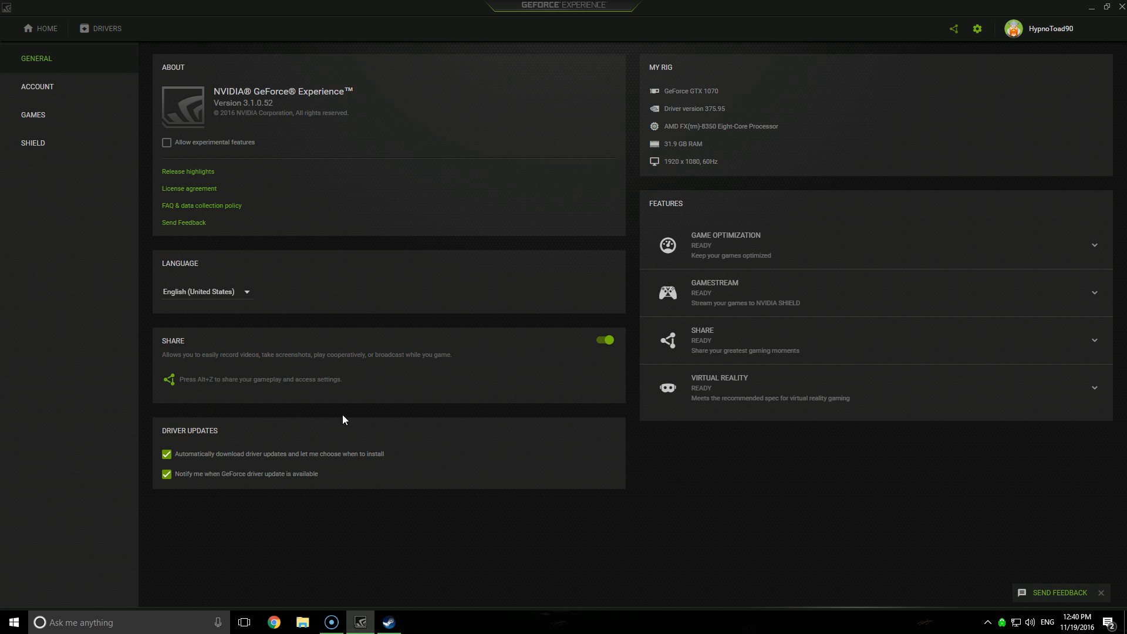
mouse_move(604, 340)
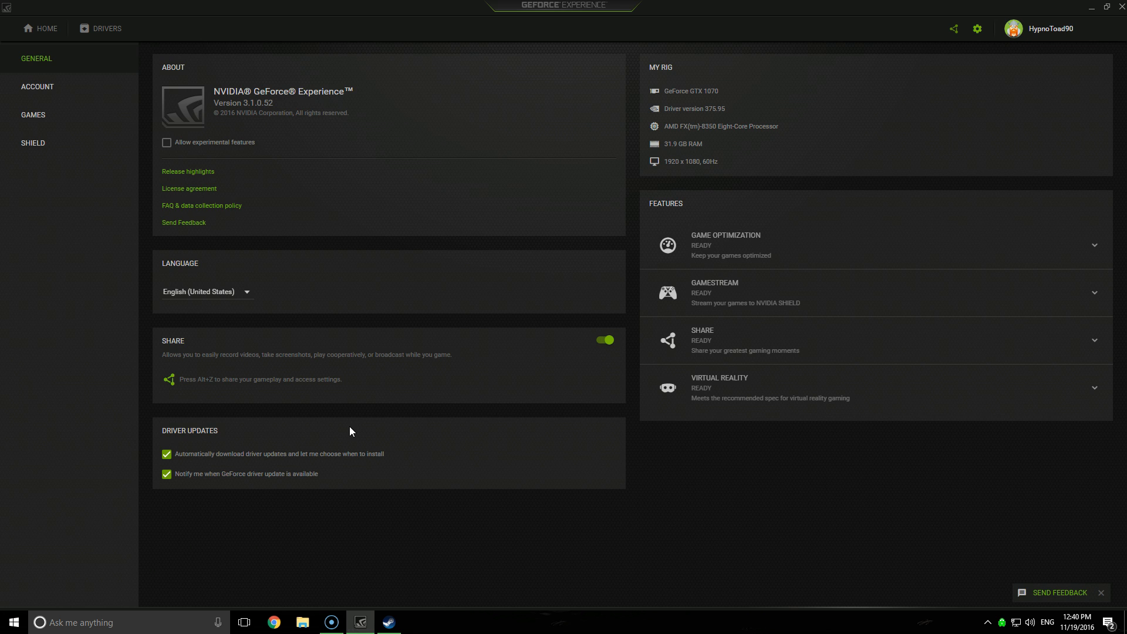
mouse_move(416, 420)
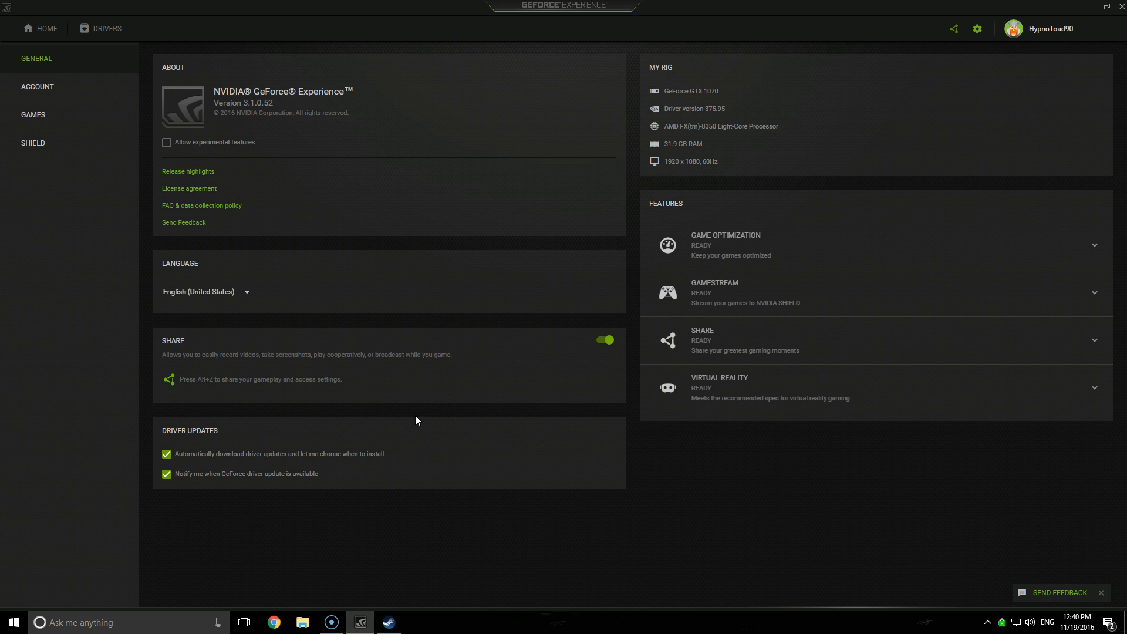